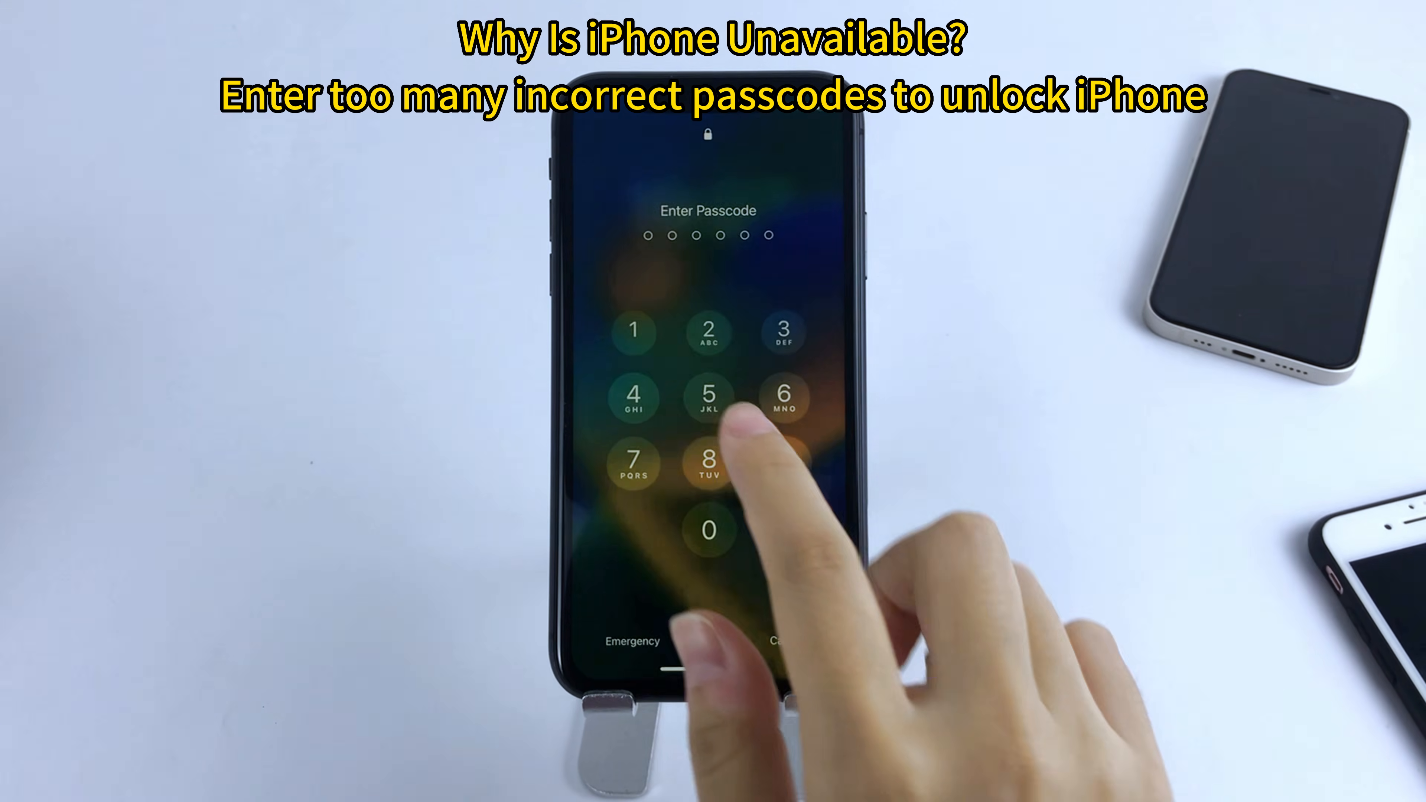
Enter wrong passcode digits on the locked iPhone's keypad
{"action": "left_click", "coordinate": [708, 464]}
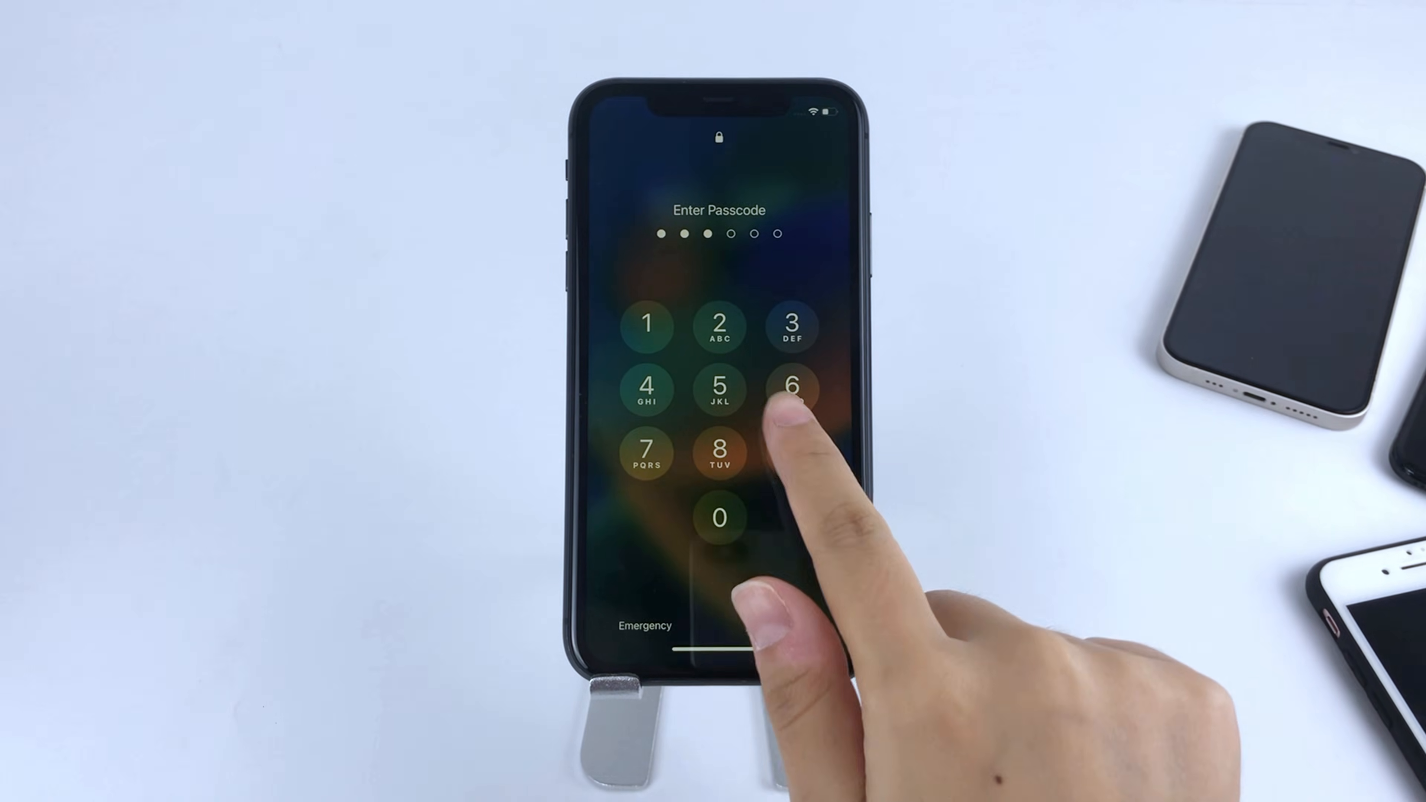
Keep entering incorrect passcodes until the iPhone Unavailable 59-minute lockout appears
{"action": "left_click", "coordinate": [790, 389]}
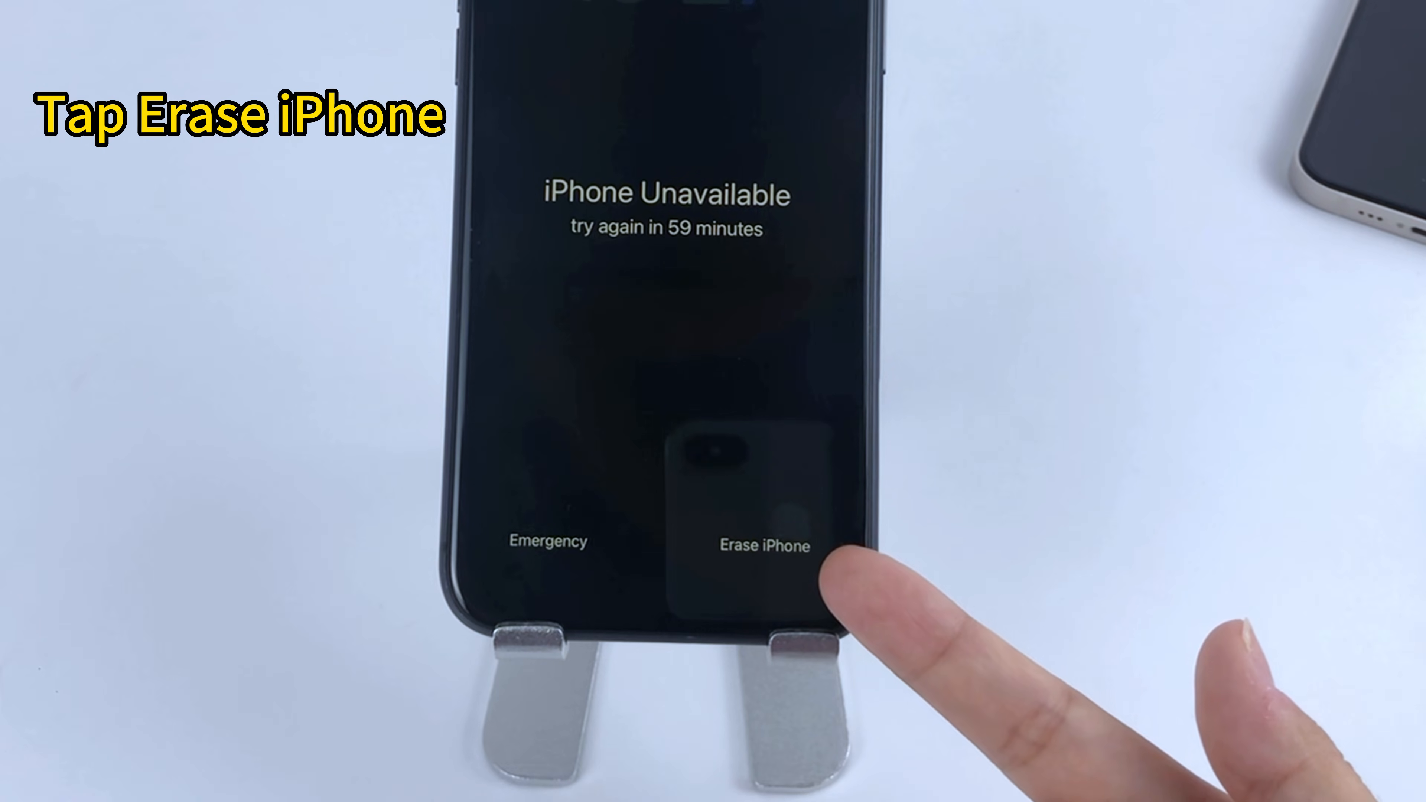
Erase the locked iPhone via Erase iPhone and confirm Erase All Content & Settings
{"action": "left_click", "coordinate": [764, 546]}
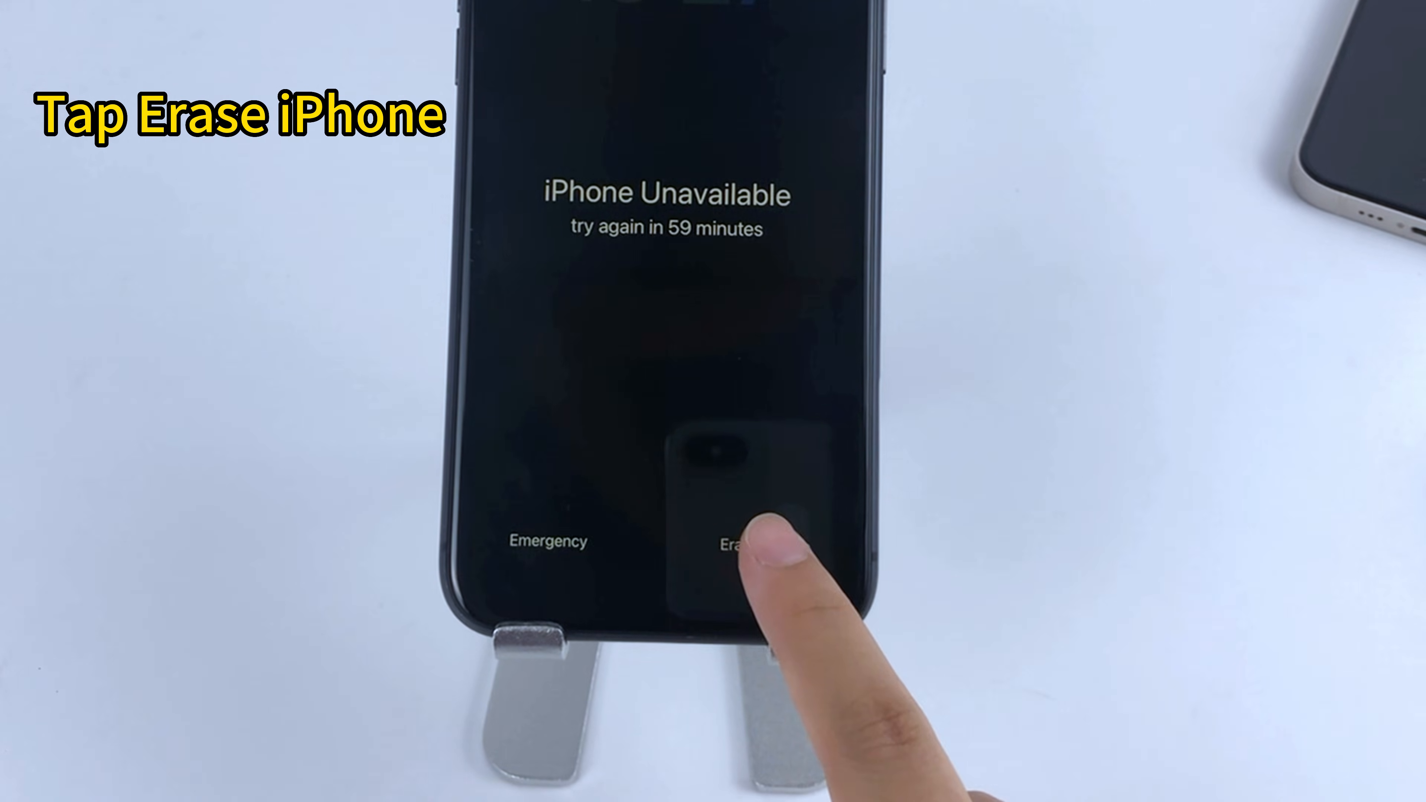
{"action": "left_click", "coordinate": [736, 542]}
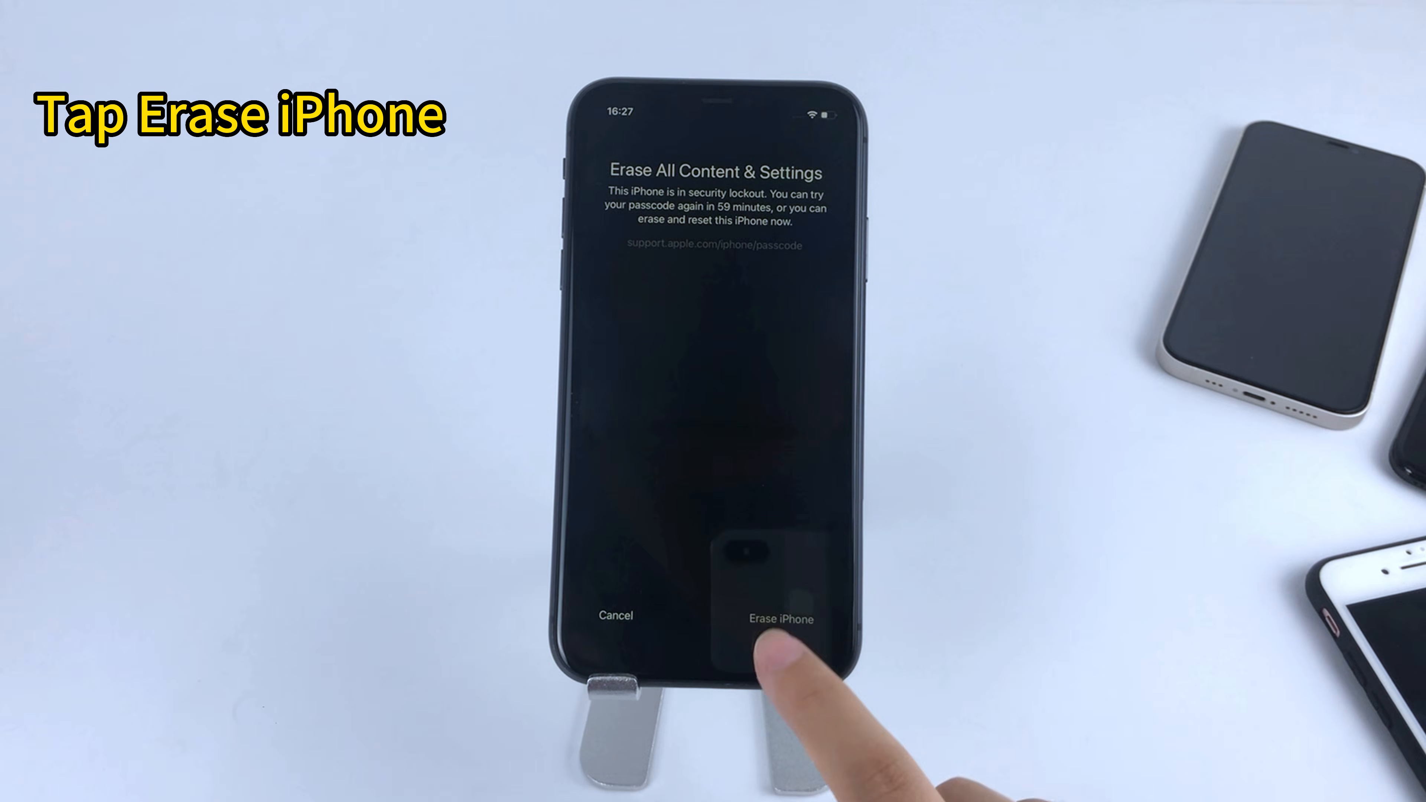
{"action": "left_click", "coordinate": [780, 620]}
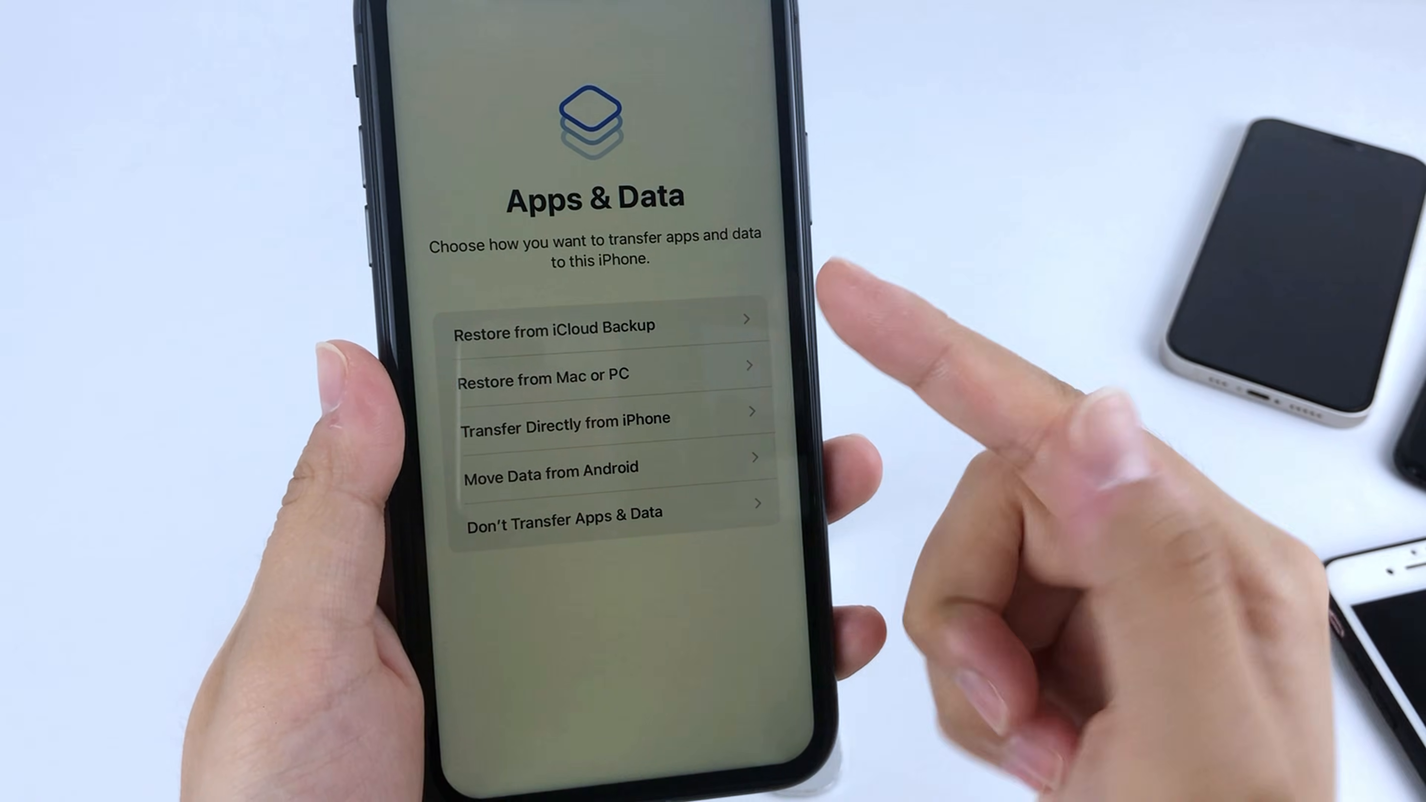
Show the second iPhone's Unavailable 15-minute screen with only the Emergency option
{"action": "left_click", "coordinate": [555, 327]}
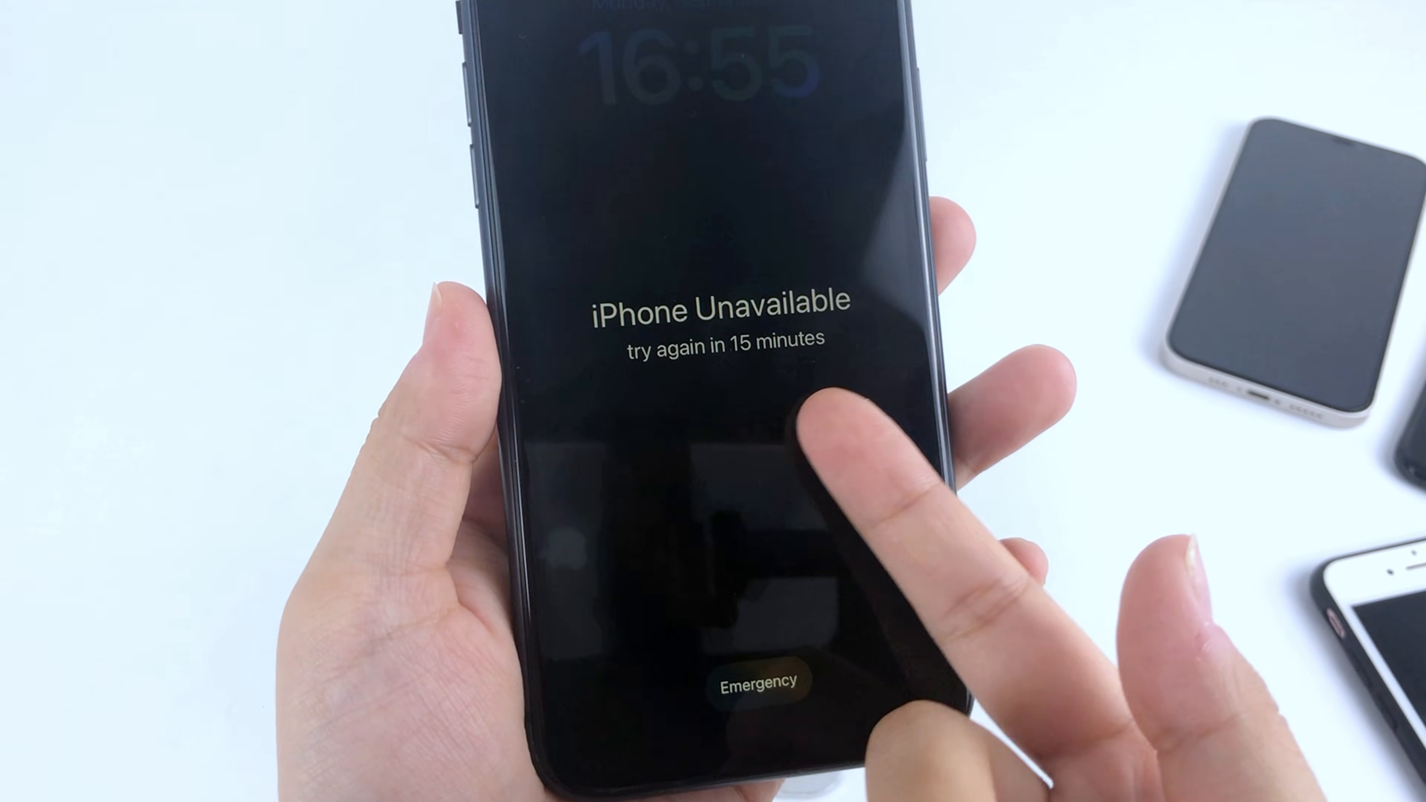
{"action": "left_click", "coordinate": [760, 679]}
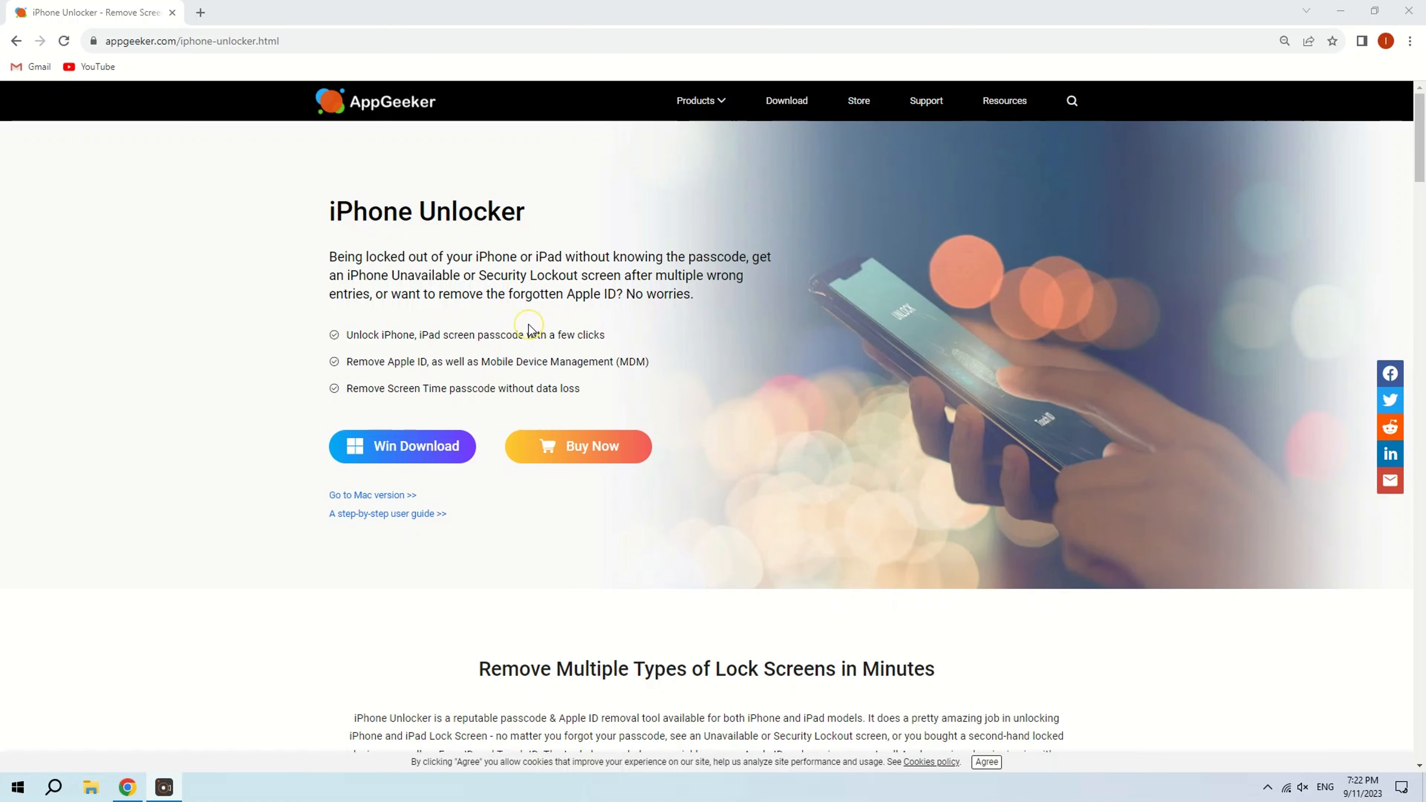
{"action": "mouse_move", "coordinate": [756, 340]}
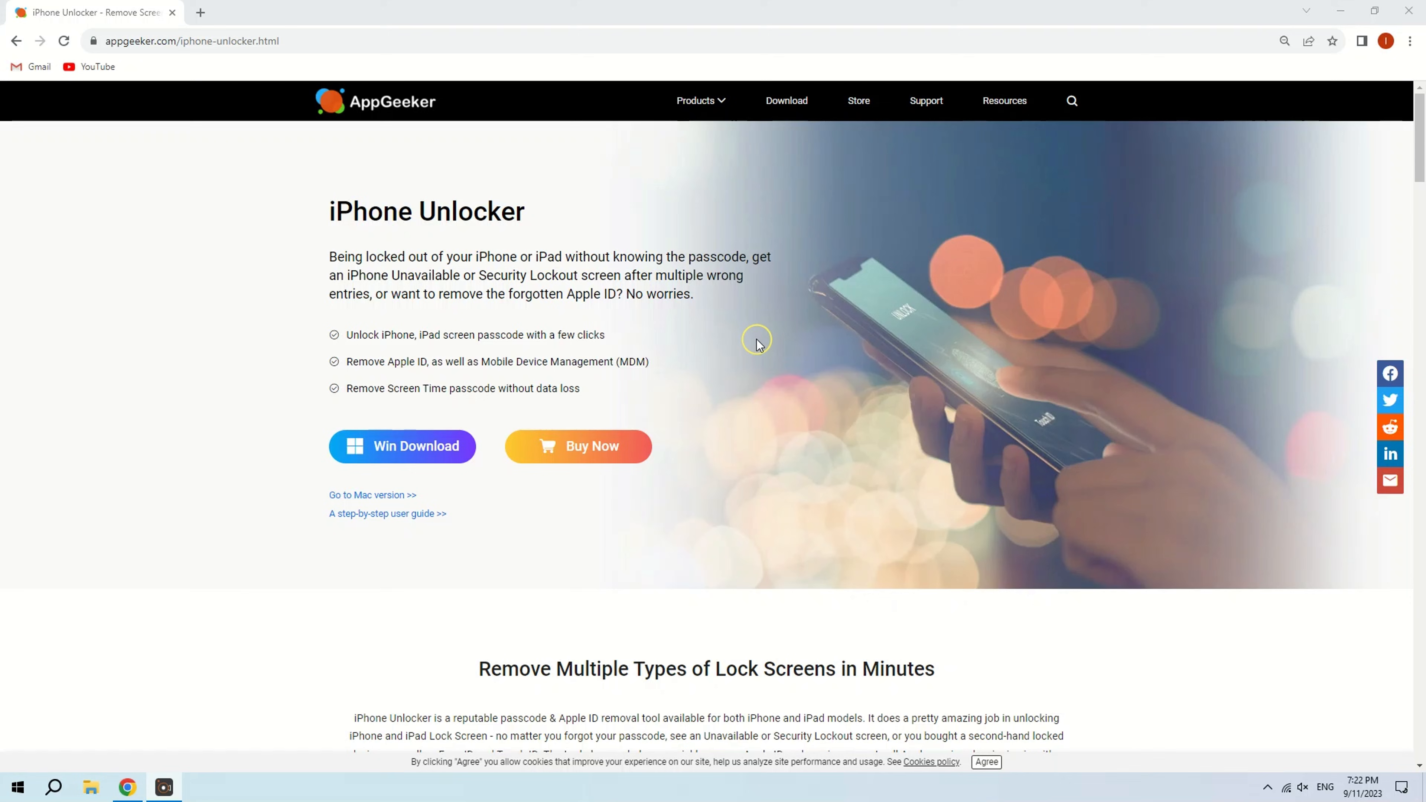
{"action": "mouse_move", "coordinate": [771, 392]}
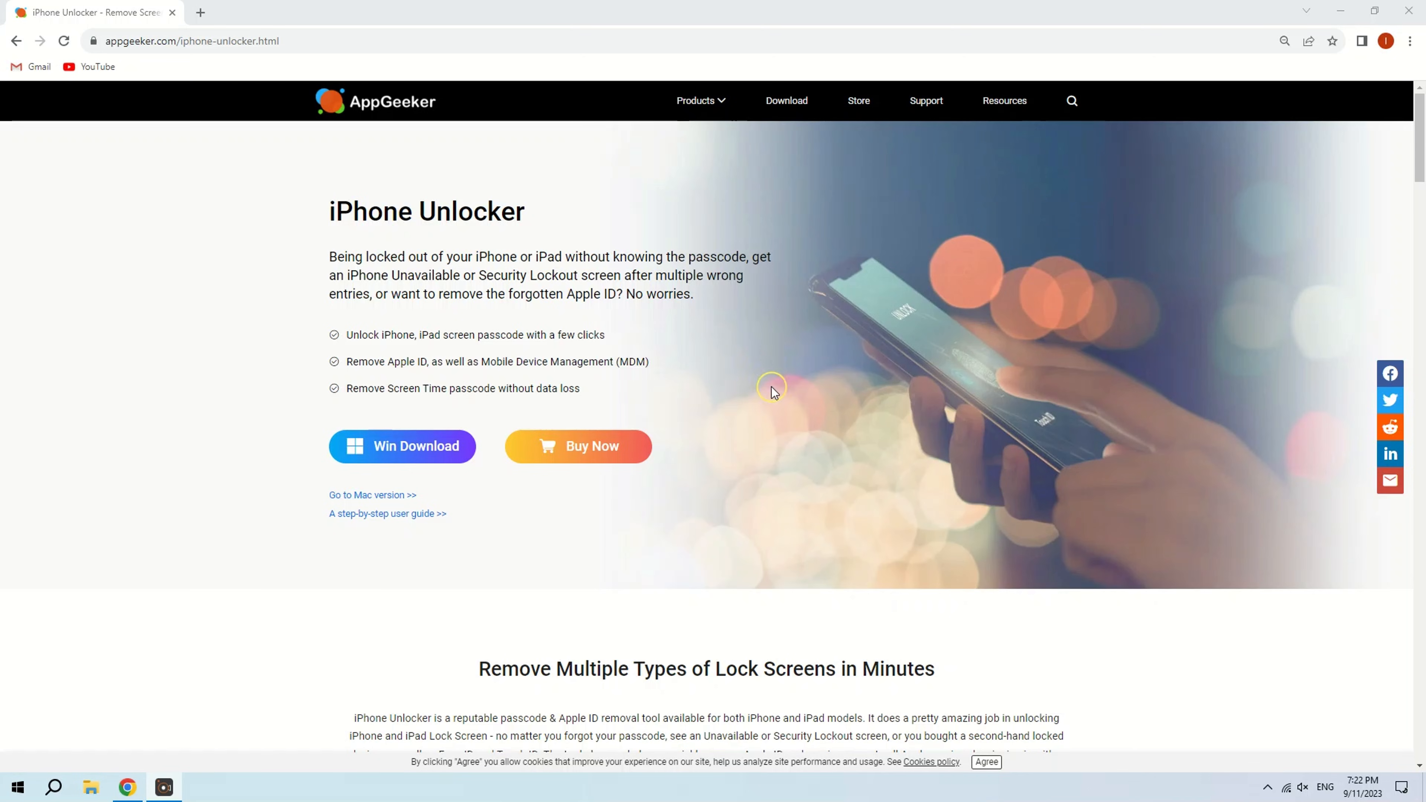
{"action": "mouse_move", "coordinate": [795, 391]}
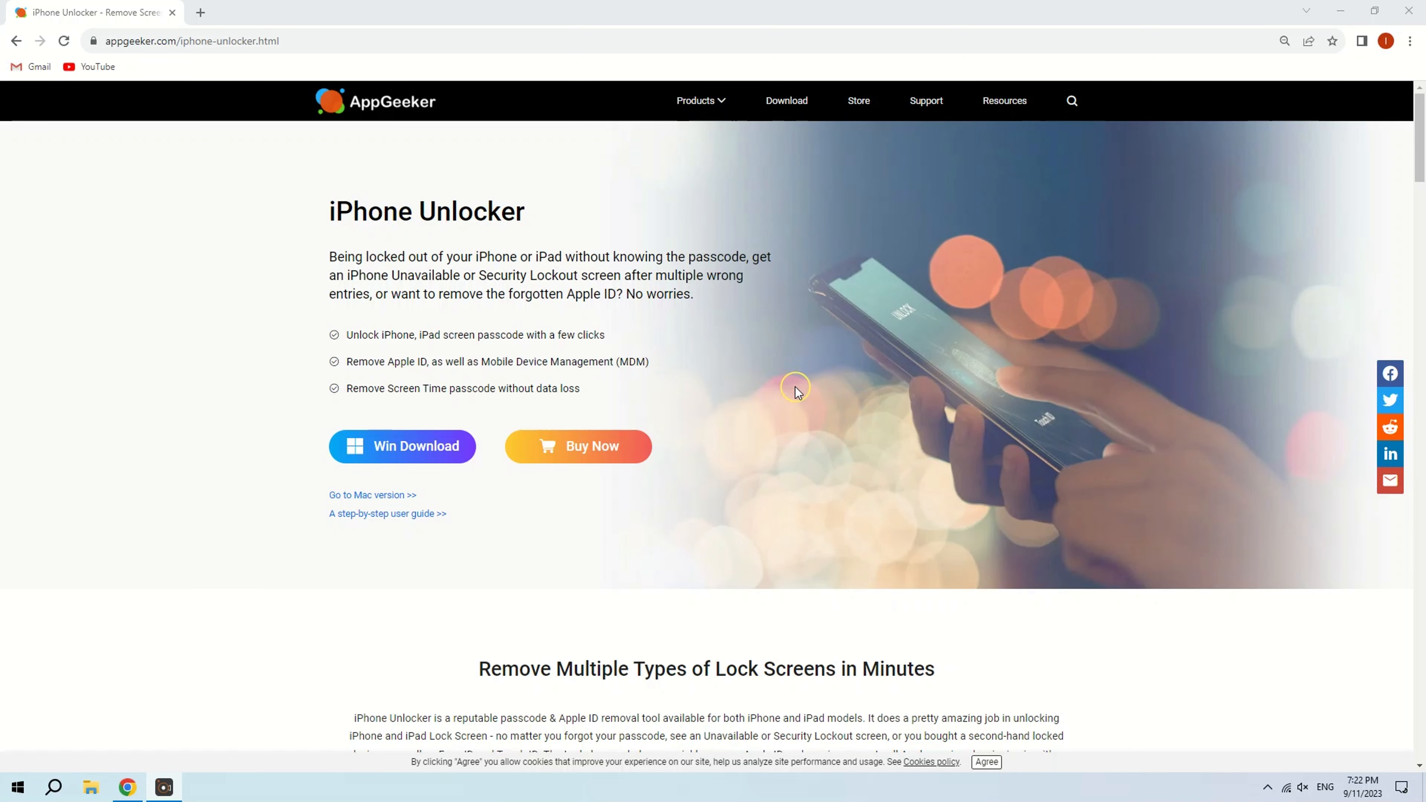
Review the lock screen types on the AppGeeker iPhone Unlocker page
{"action": "scroll", "scroll_direction": "down", "scroll_amount": 3}
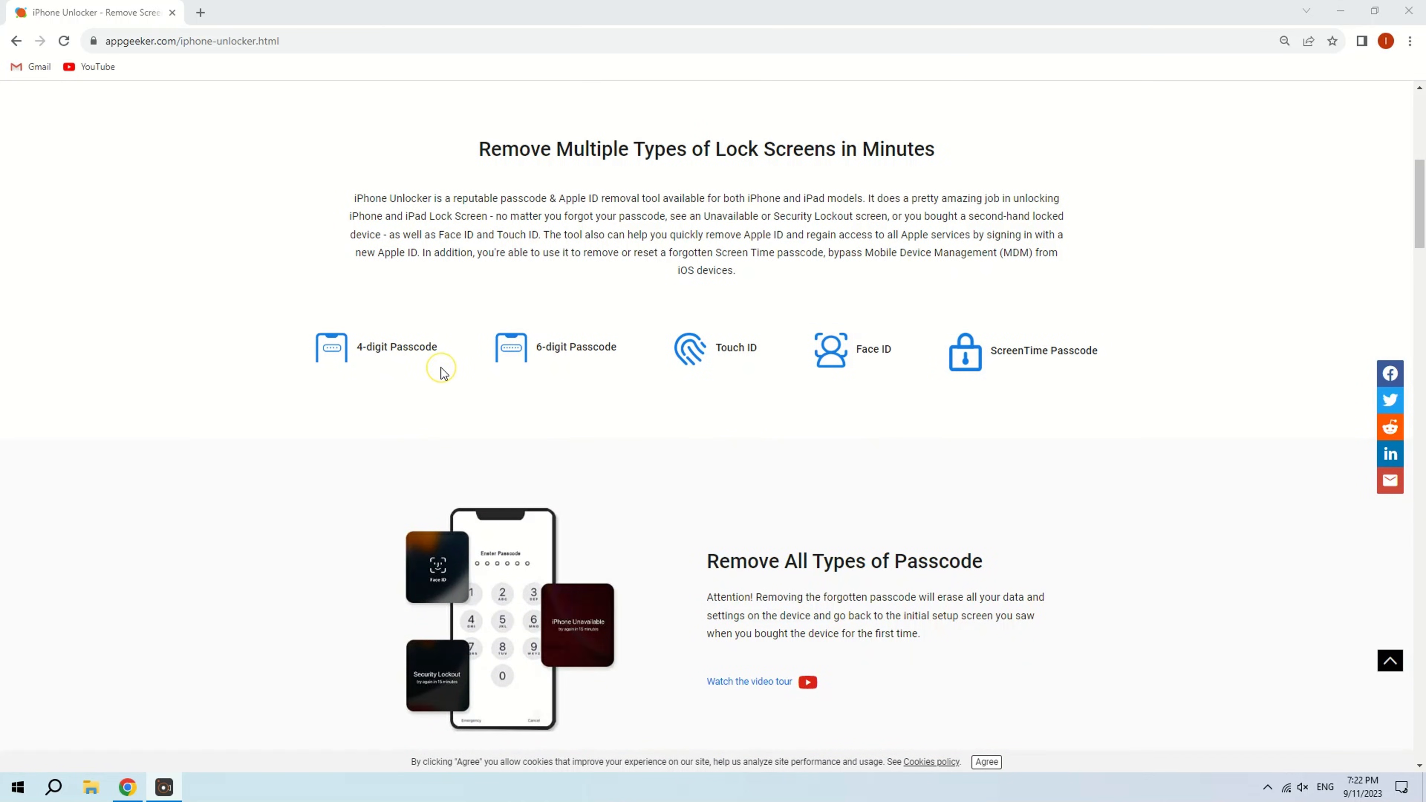
{"action": "mouse_move", "coordinate": [759, 377]}
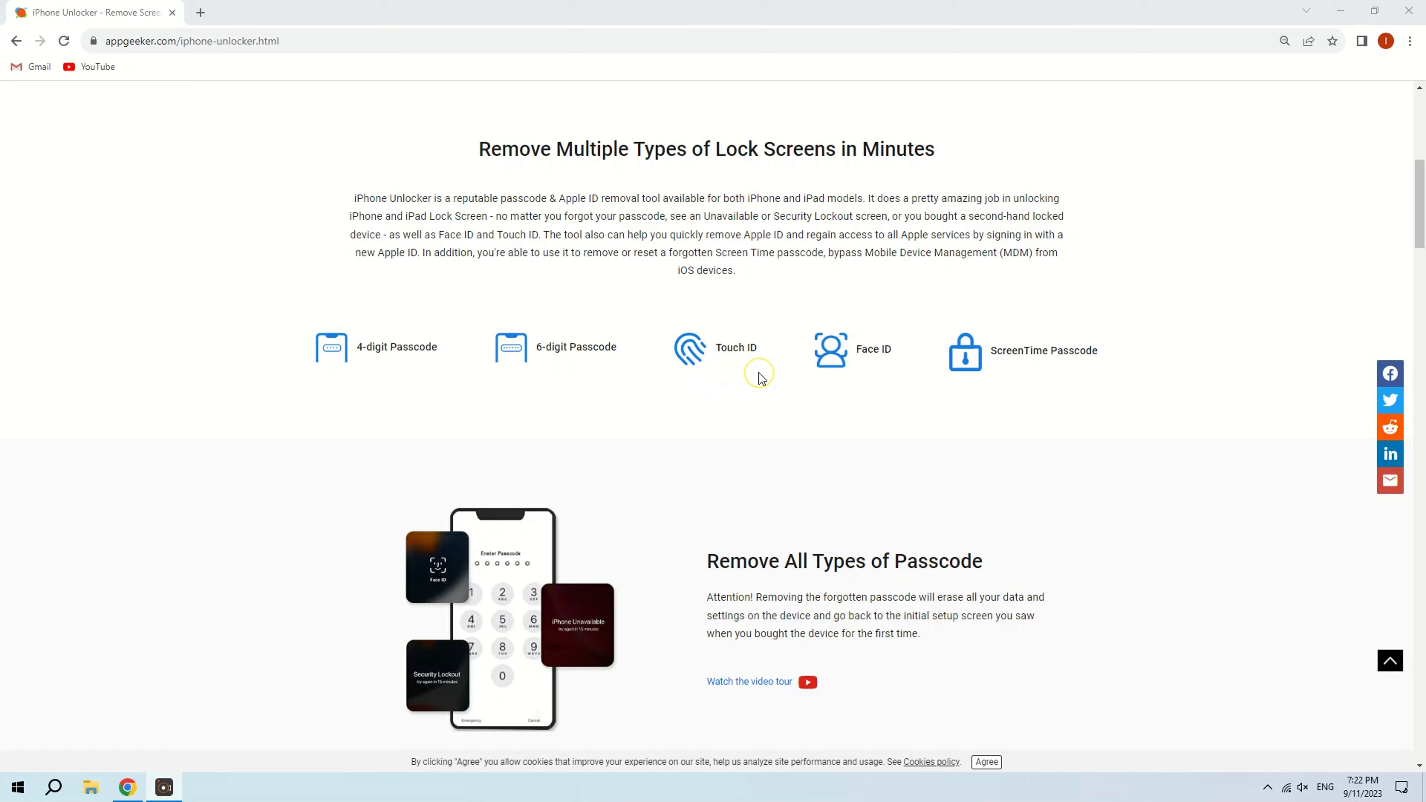
{"action": "mouse_move", "coordinate": [722, 404]}
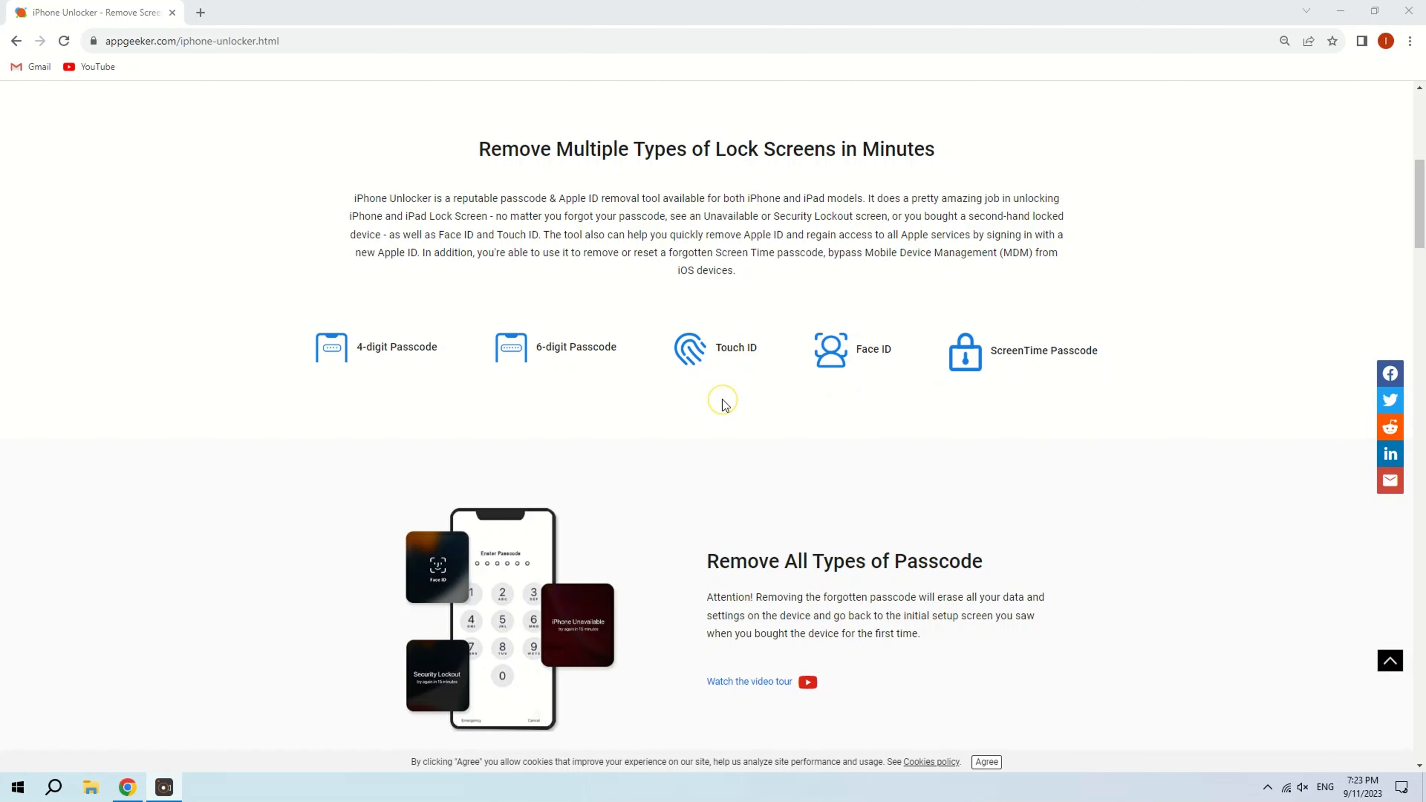
{"action": "scroll", "scroll_direction": "up", "scroll_amount": 3}
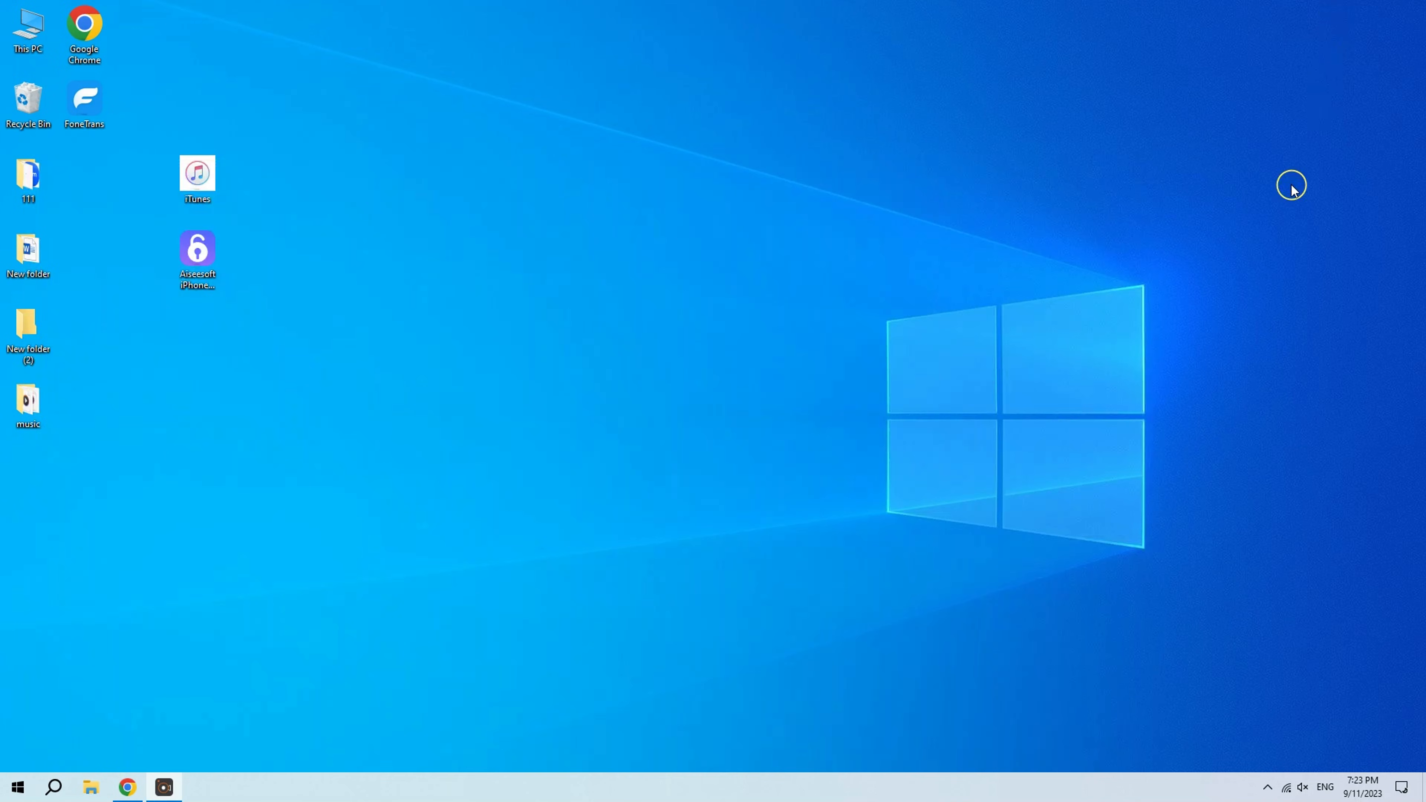
Launch iPhone Unlocker, start Wipe Passcode and confirm the iPhone 11 on iOS 16.6.1
{"action": "double_click", "coordinate": [198, 252]}
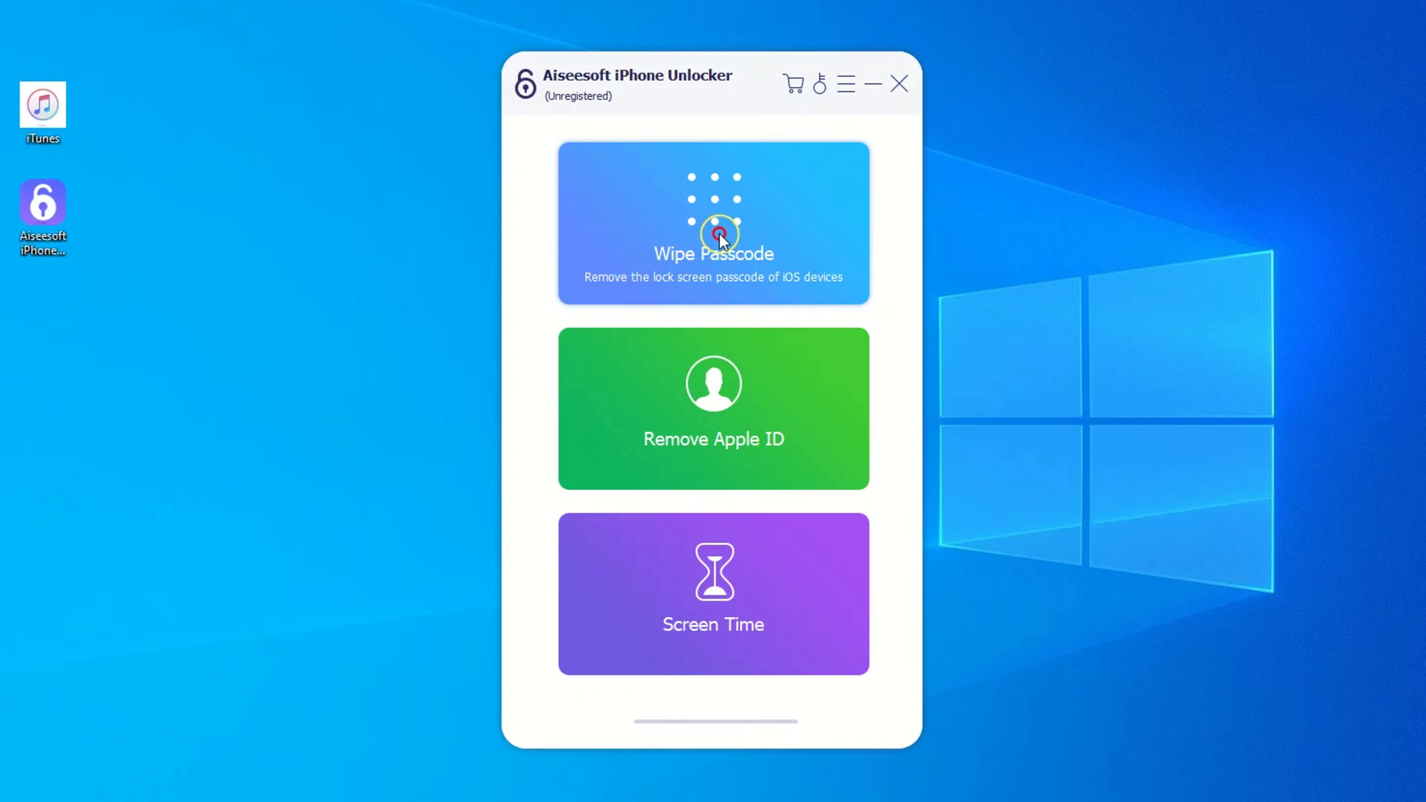
{"action": "left_click", "coordinate": [713, 223]}
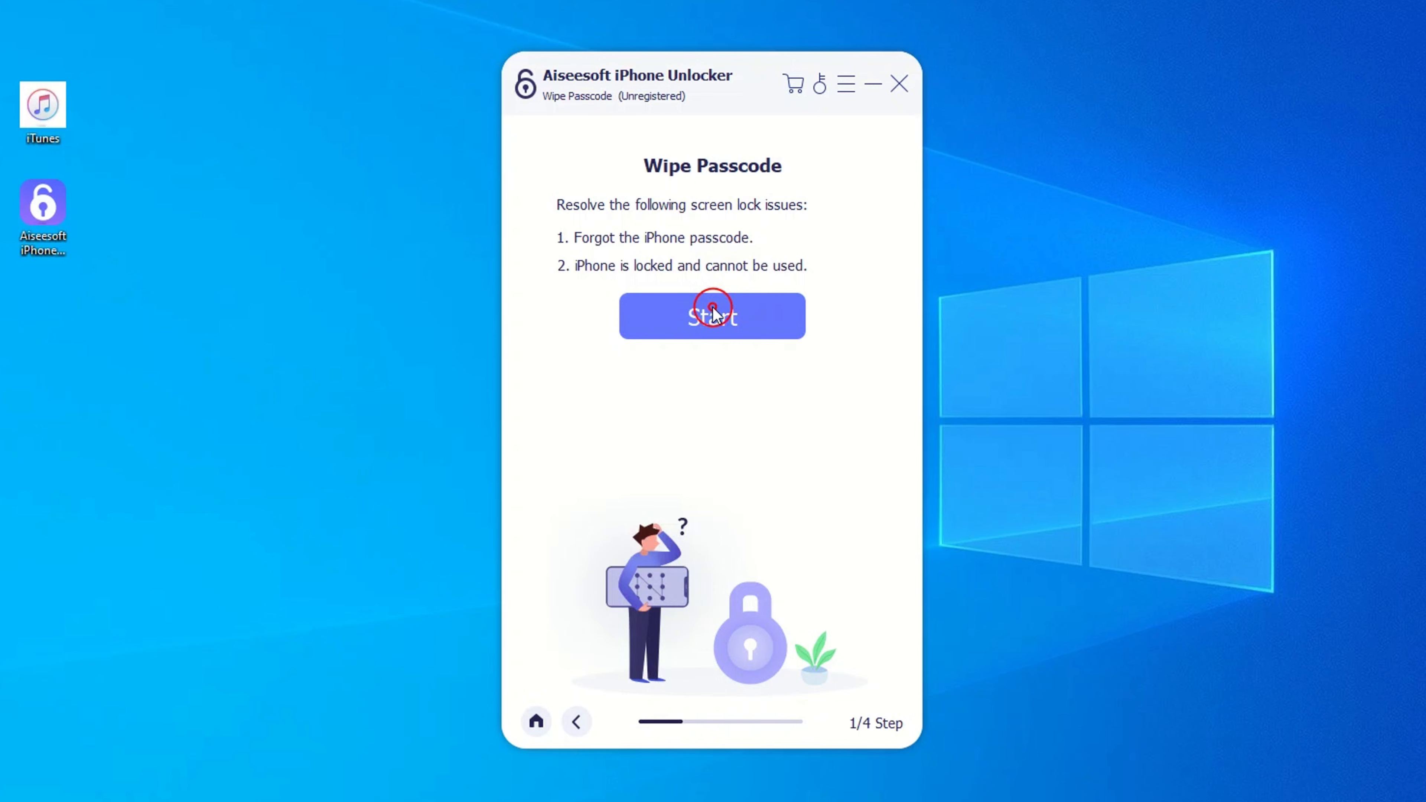
{"action": "left_click", "coordinate": [712, 315]}
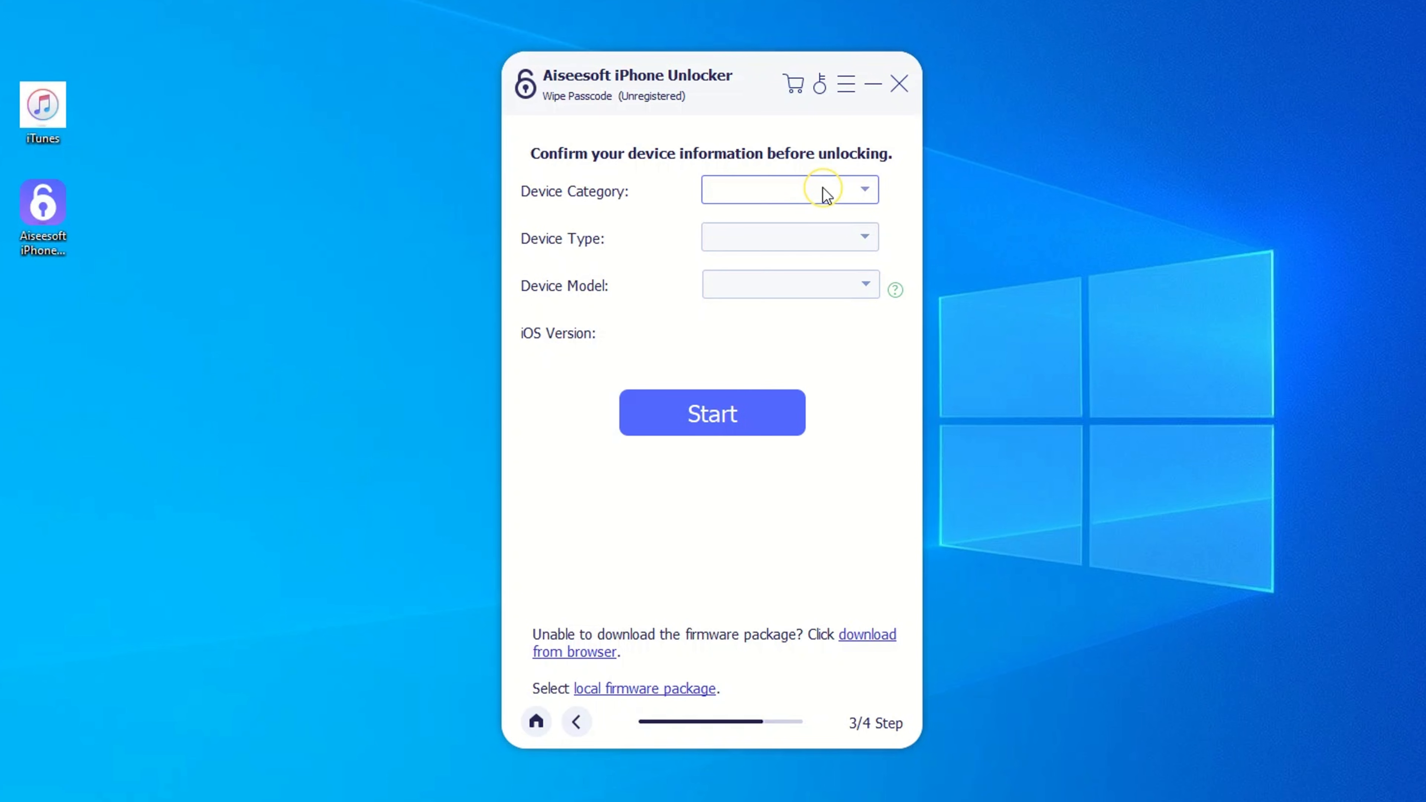
{"action": "left_click", "coordinate": [790, 190]}
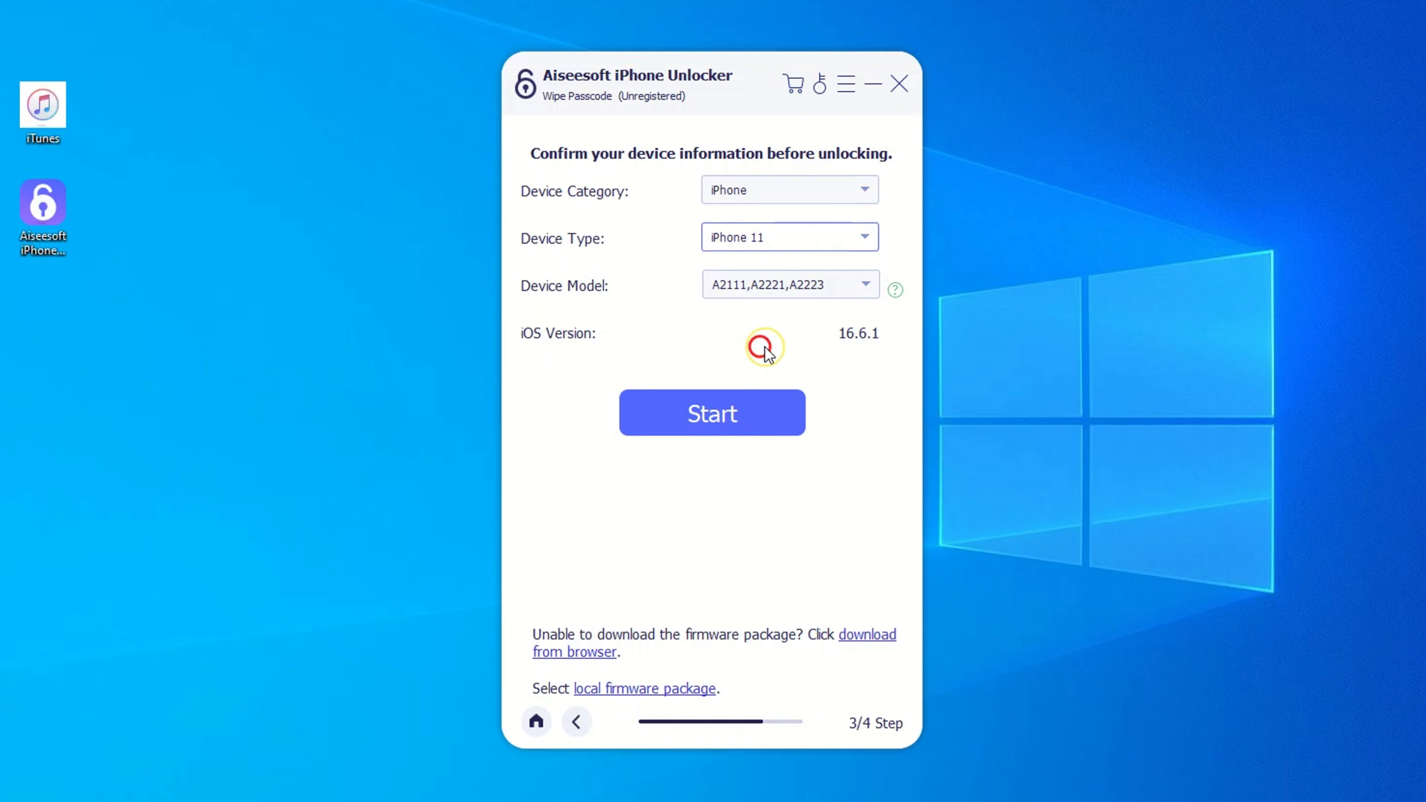
{"action": "left_click", "coordinate": [711, 413]}
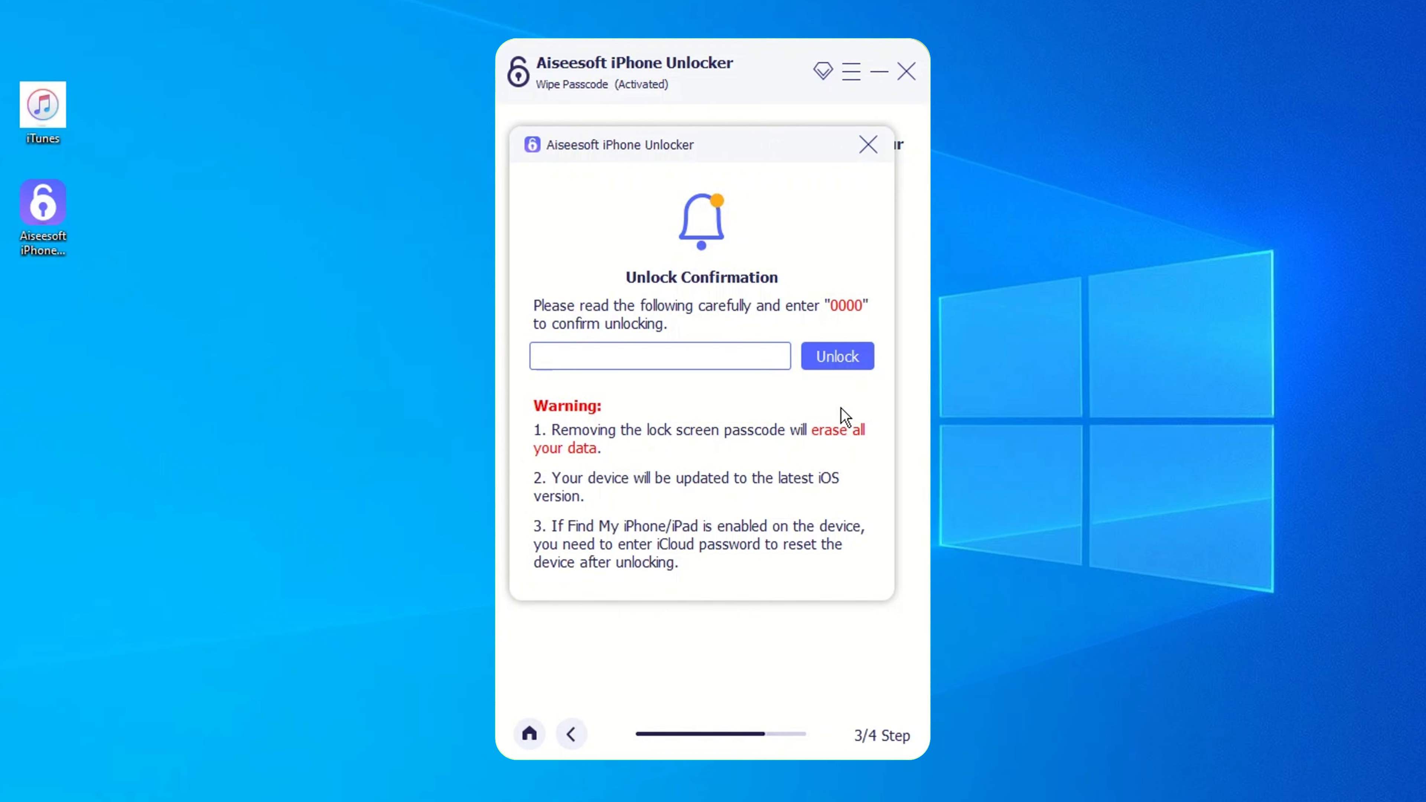
Enter 0000 in the Unlock Confirmation box and confirm wiping the passcode
{"action": "left_click", "coordinate": [660, 356]}
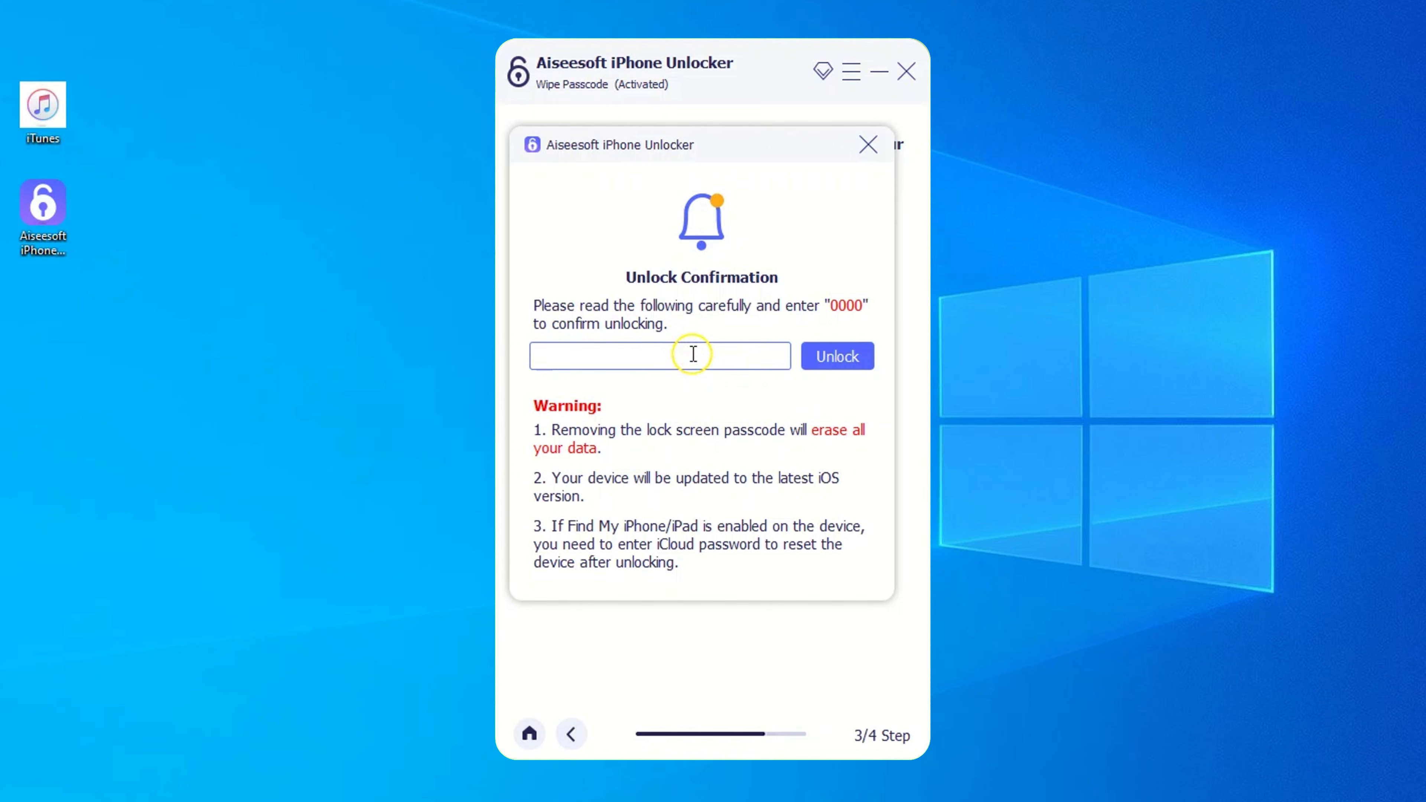
{"action": "type", "text": "0000"}
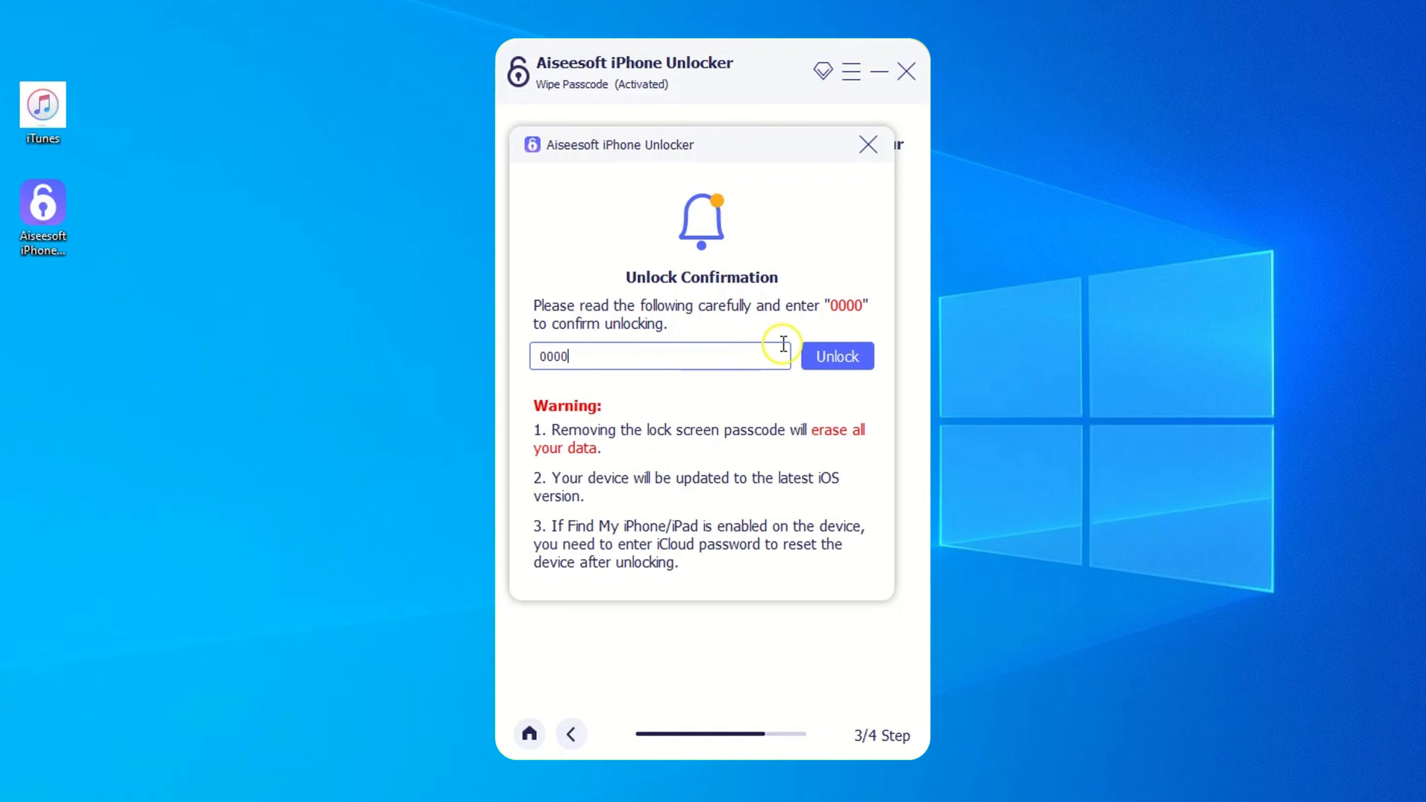
{"action": "left_click", "coordinate": [835, 356]}
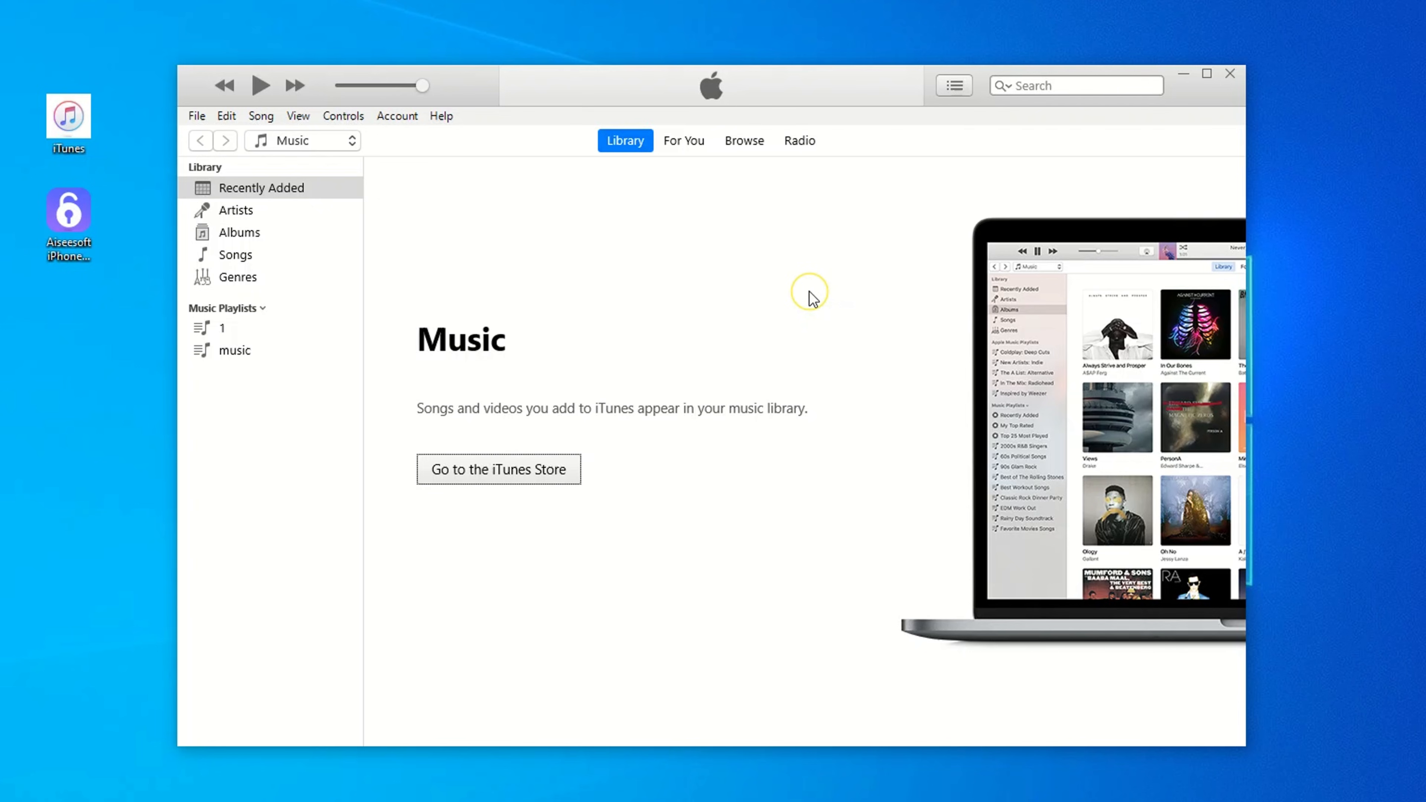
{"action": "left_click", "coordinate": [1229, 74]}
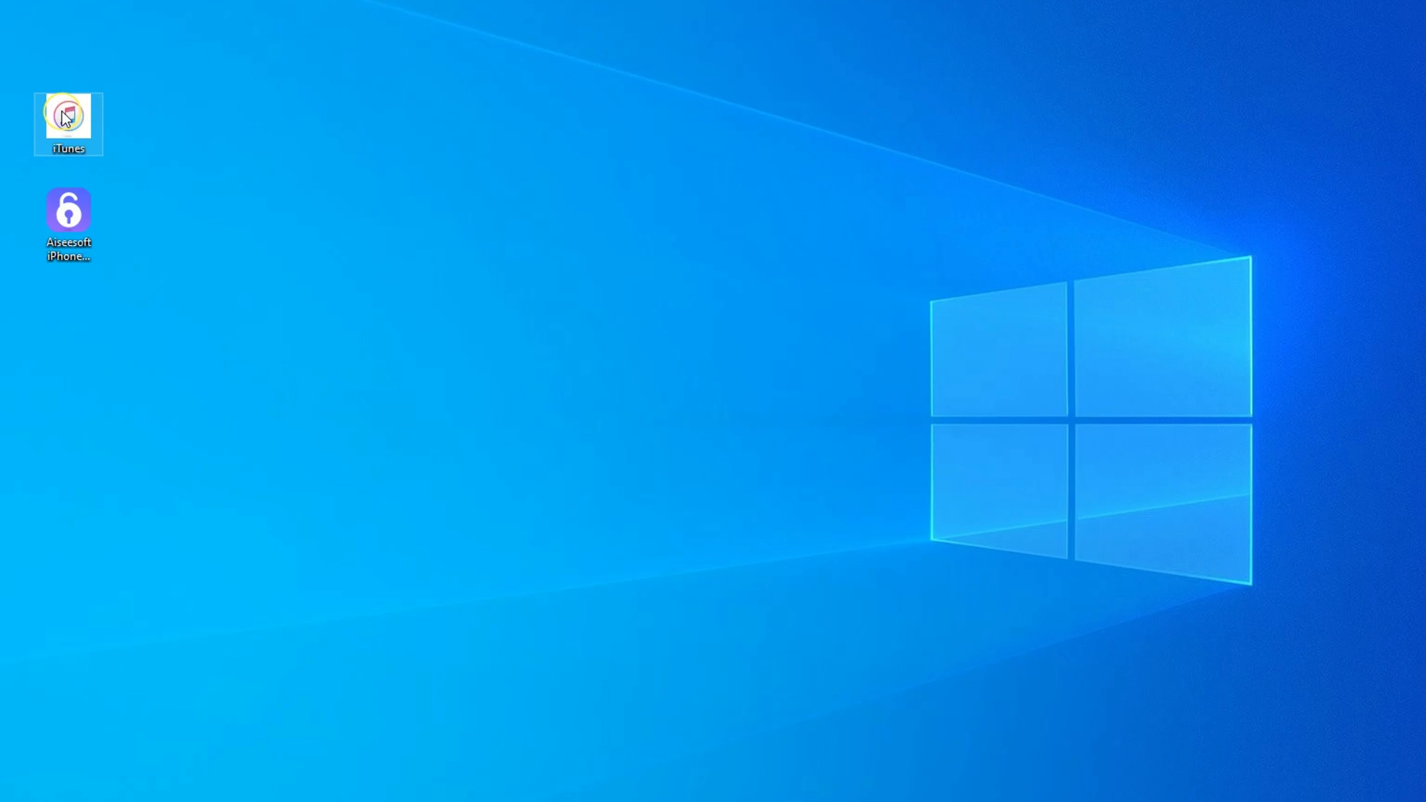
{"action": "double_click", "coordinate": [68, 123]}
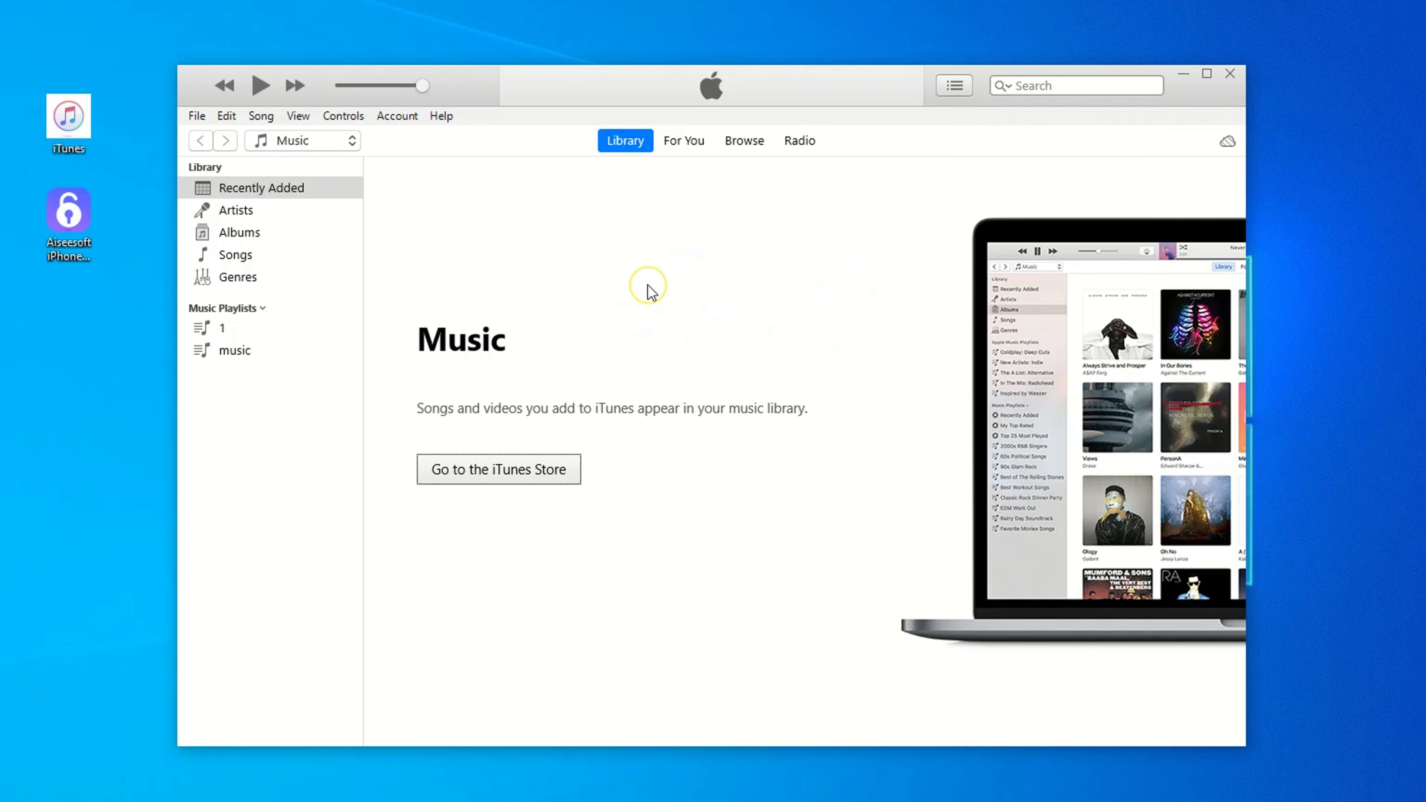
{"action": "mouse_move", "coordinate": [810, 298]}
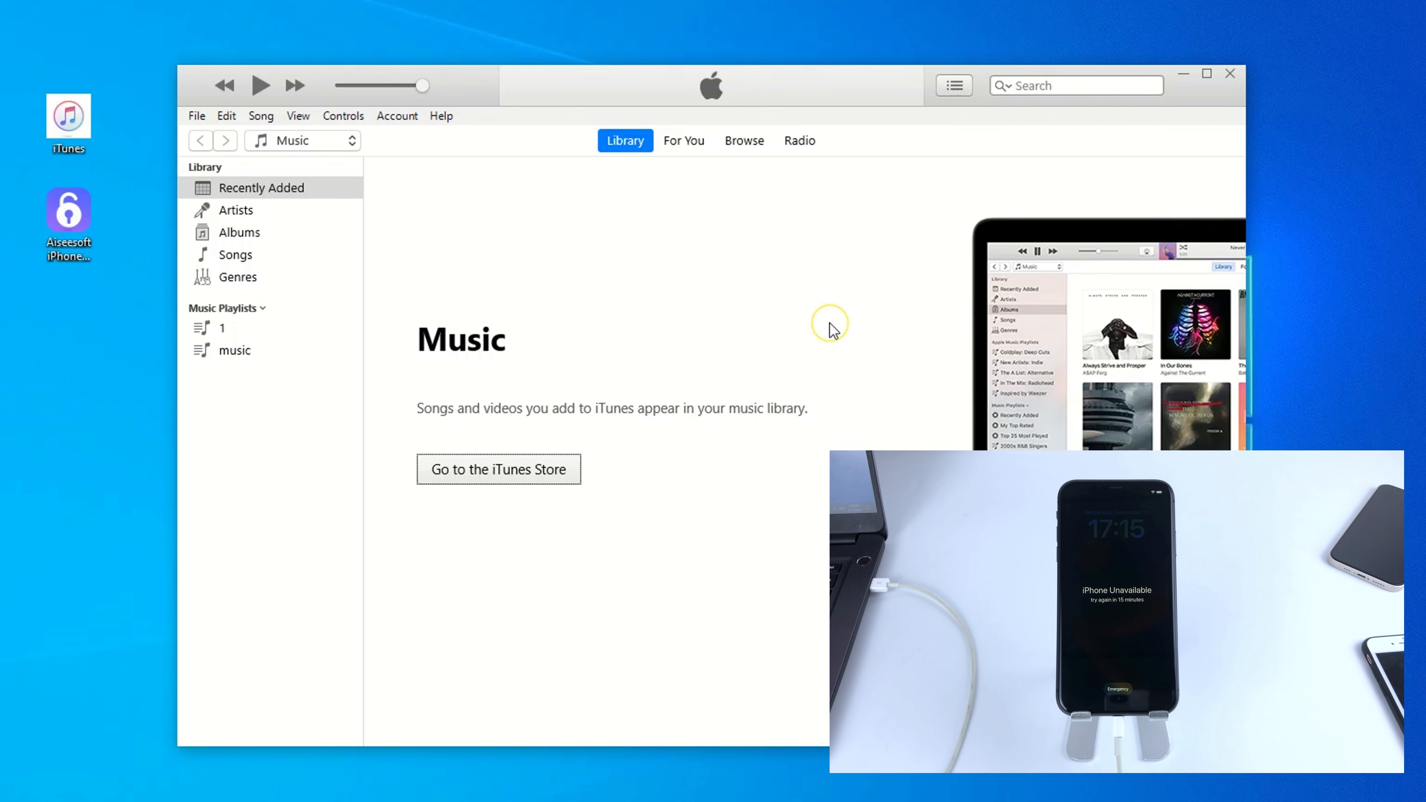
{"action": "mouse_move", "coordinate": [782, 319]}
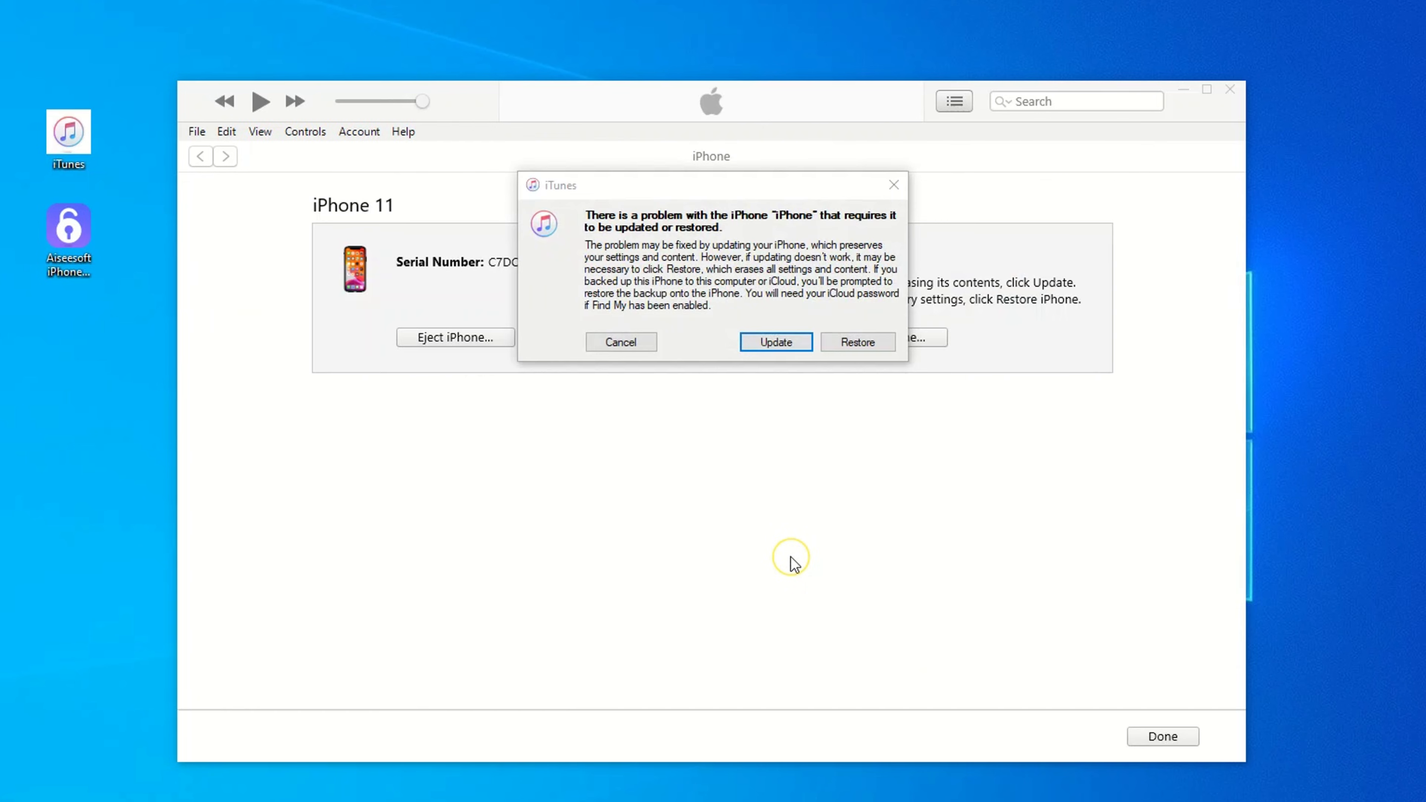
{"action": "mouse_move", "coordinate": [774, 342]}
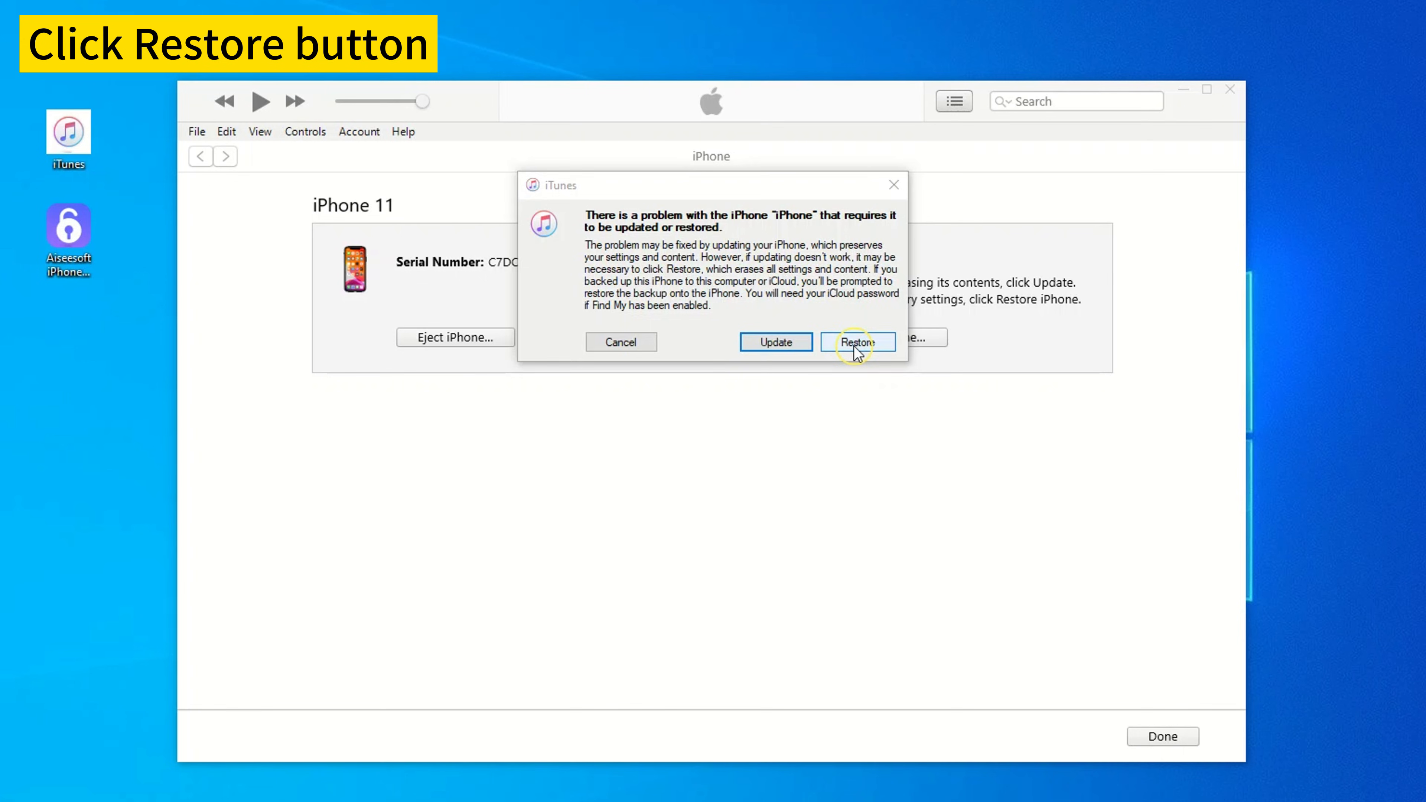
Choose Restore, then Restore iPhone on the recovery mode page
{"action": "left_click", "coordinate": [855, 341]}
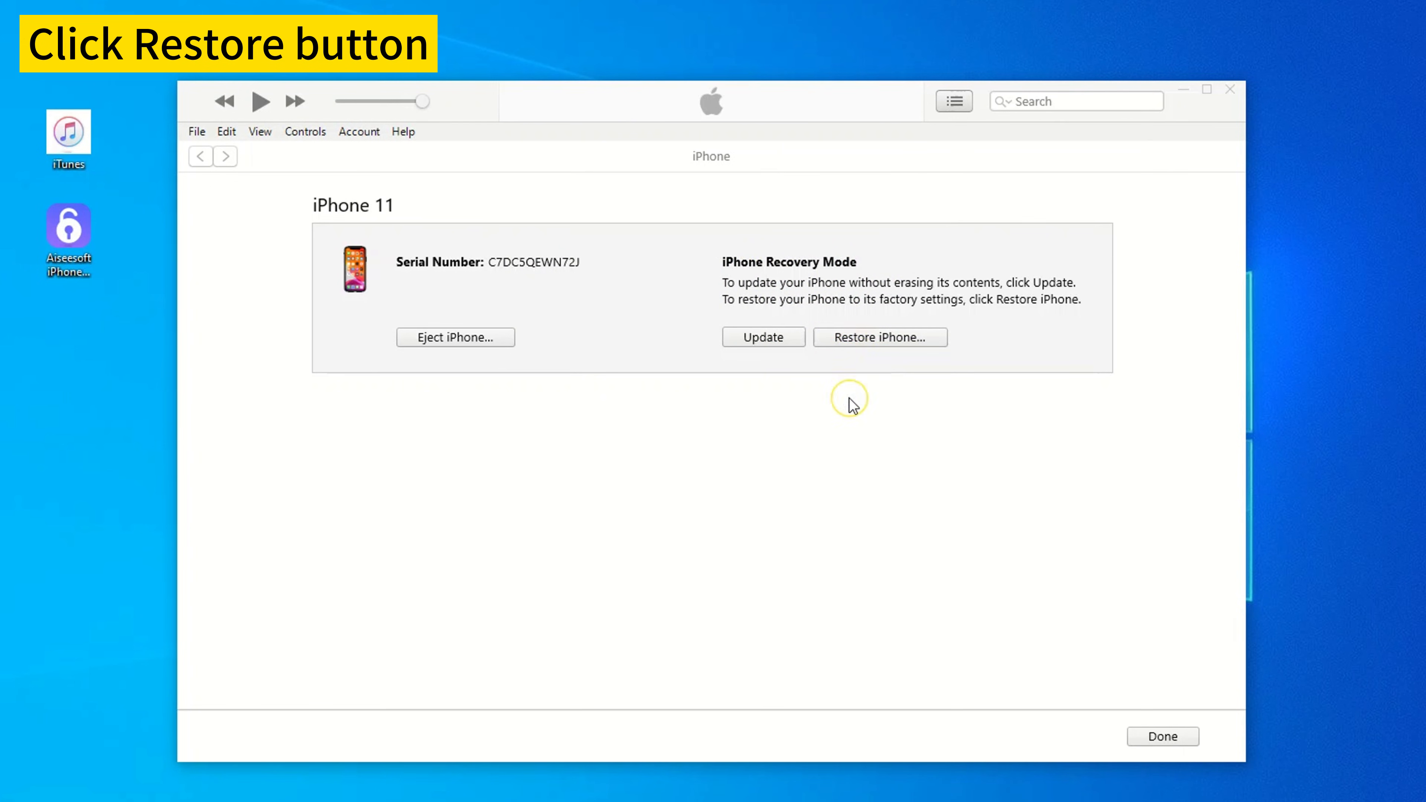
{"action": "left_click", "coordinate": [878, 336]}
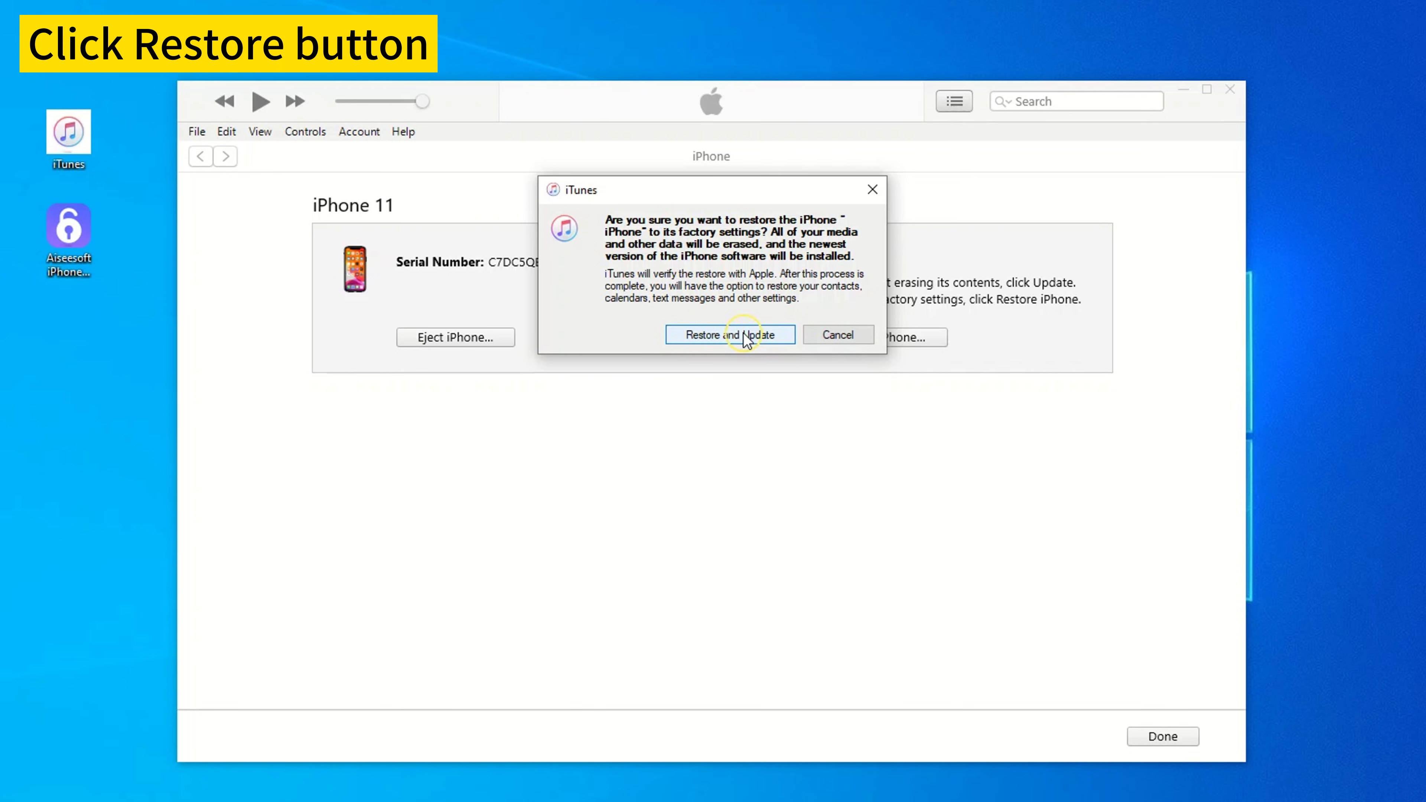
Confirm Restore and Update, pass the update notes and check the software download progress
{"action": "left_click", "coordinate": [728, 333]}
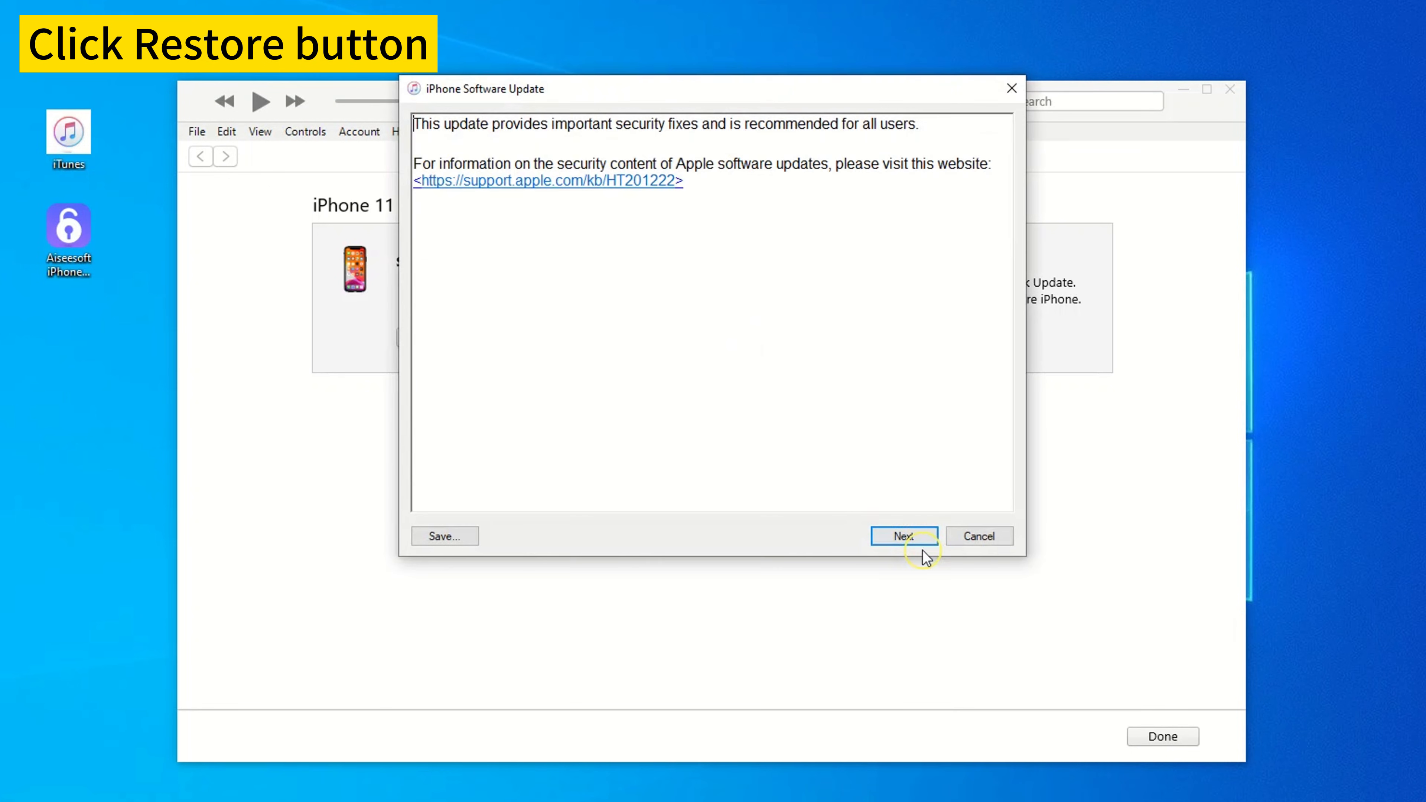
{"action": "left_click", "coordinate": [903, 536]}
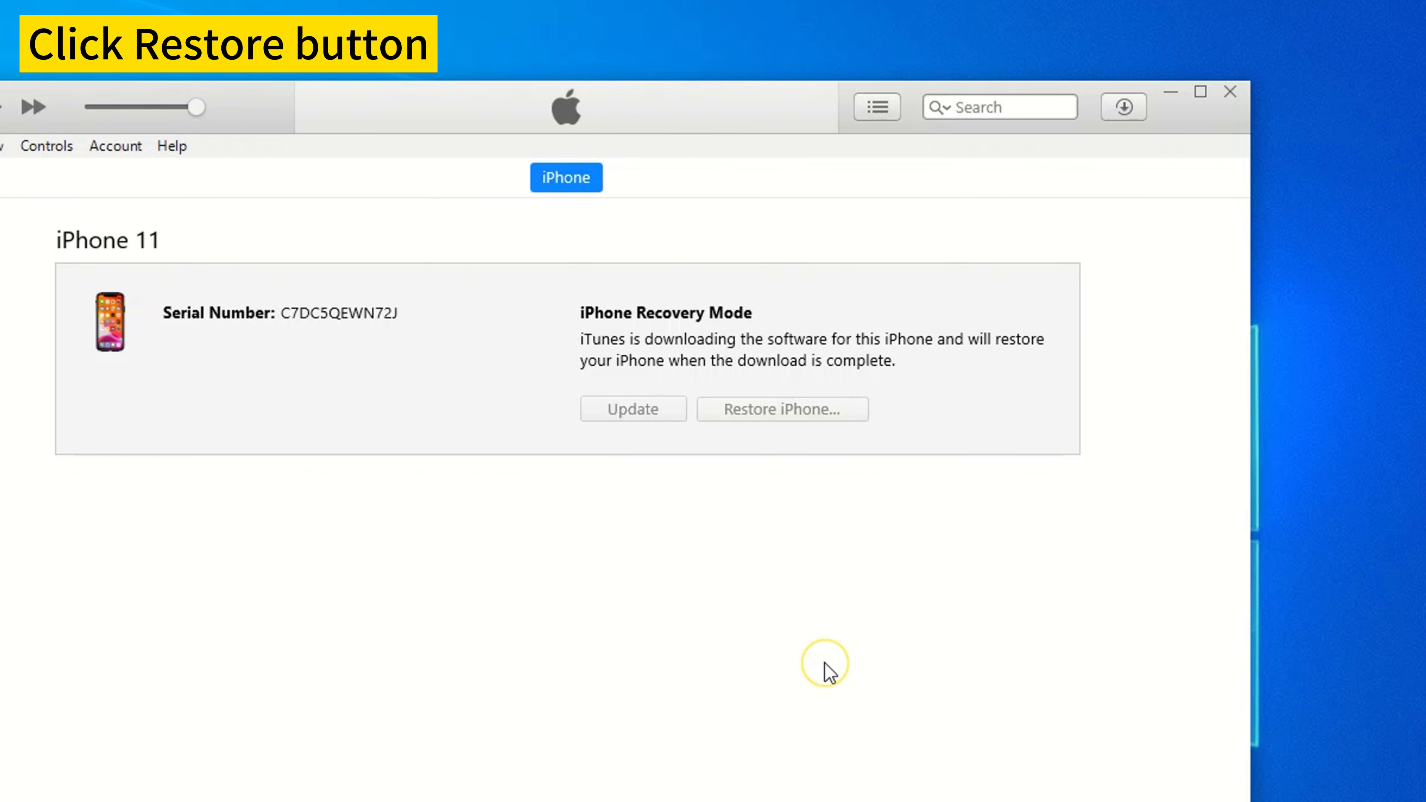
{"action": "mouse_move", "coordinate": [1123, 106]}
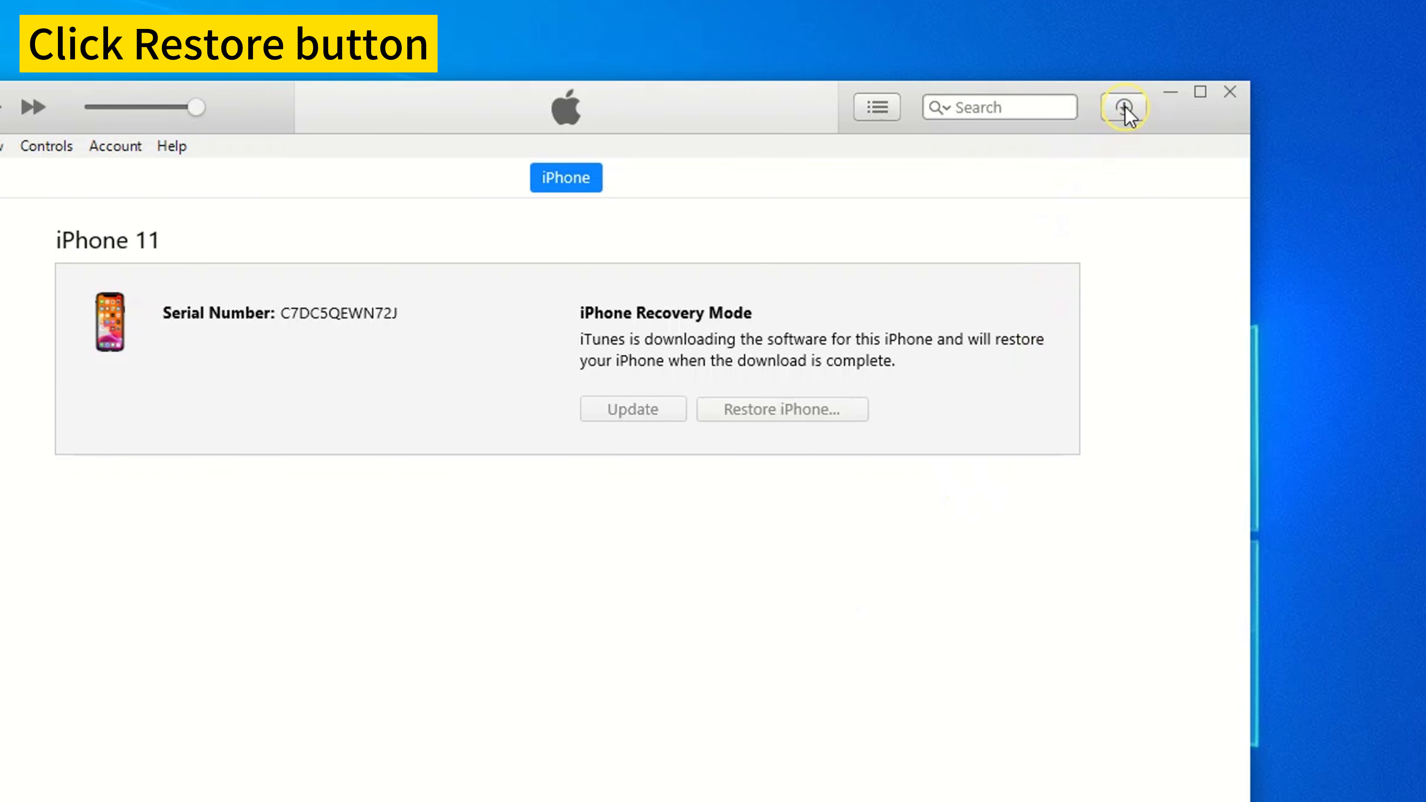
{"action": "left_click", "coordinate": [1123, 106]}
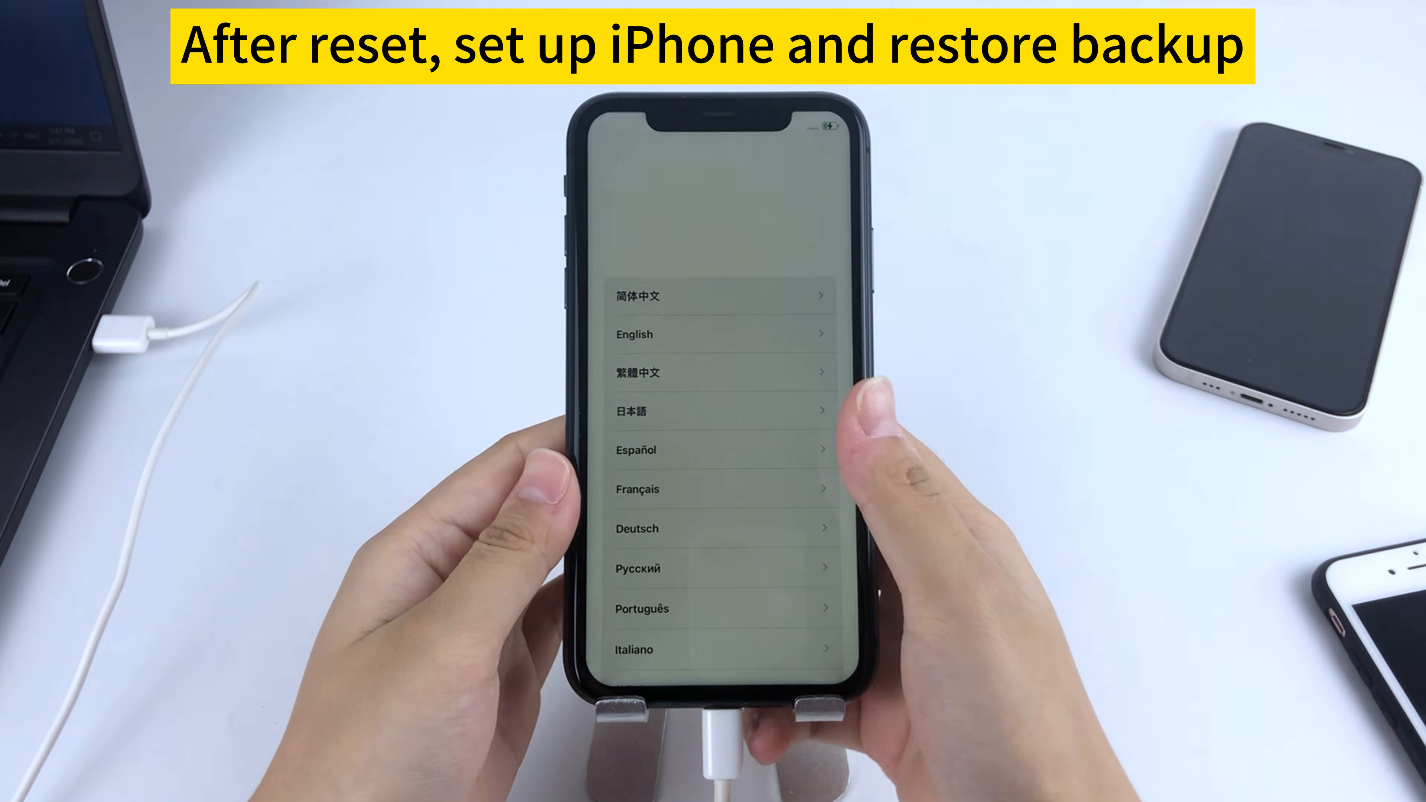
Set up in English manually on the HH Wi-Fi, restore from iCloud backup and sign in with the Apple ID
{"action": "left_click", "coordinate": [723, 334]}
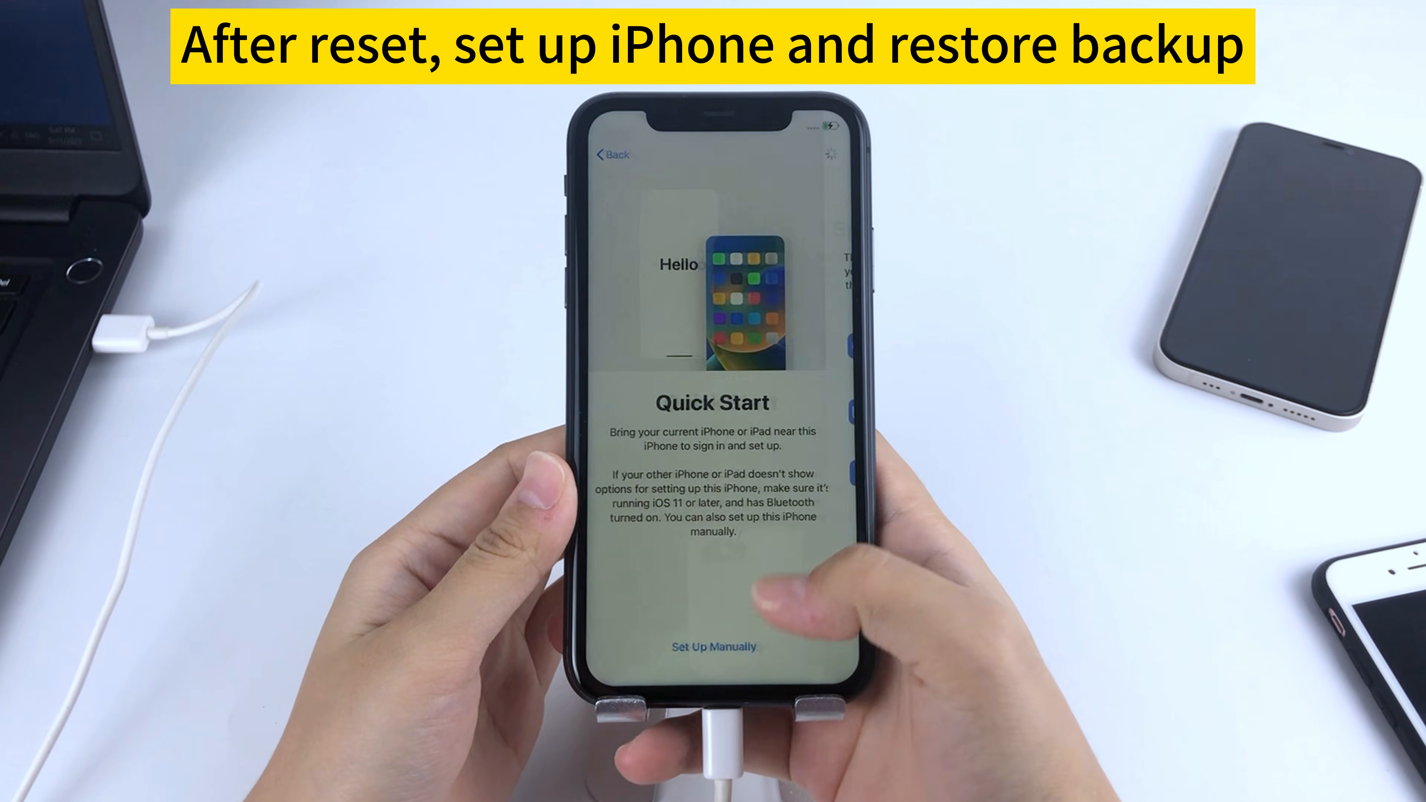
{"action": "left_click", "coordinate": [716, 647]}
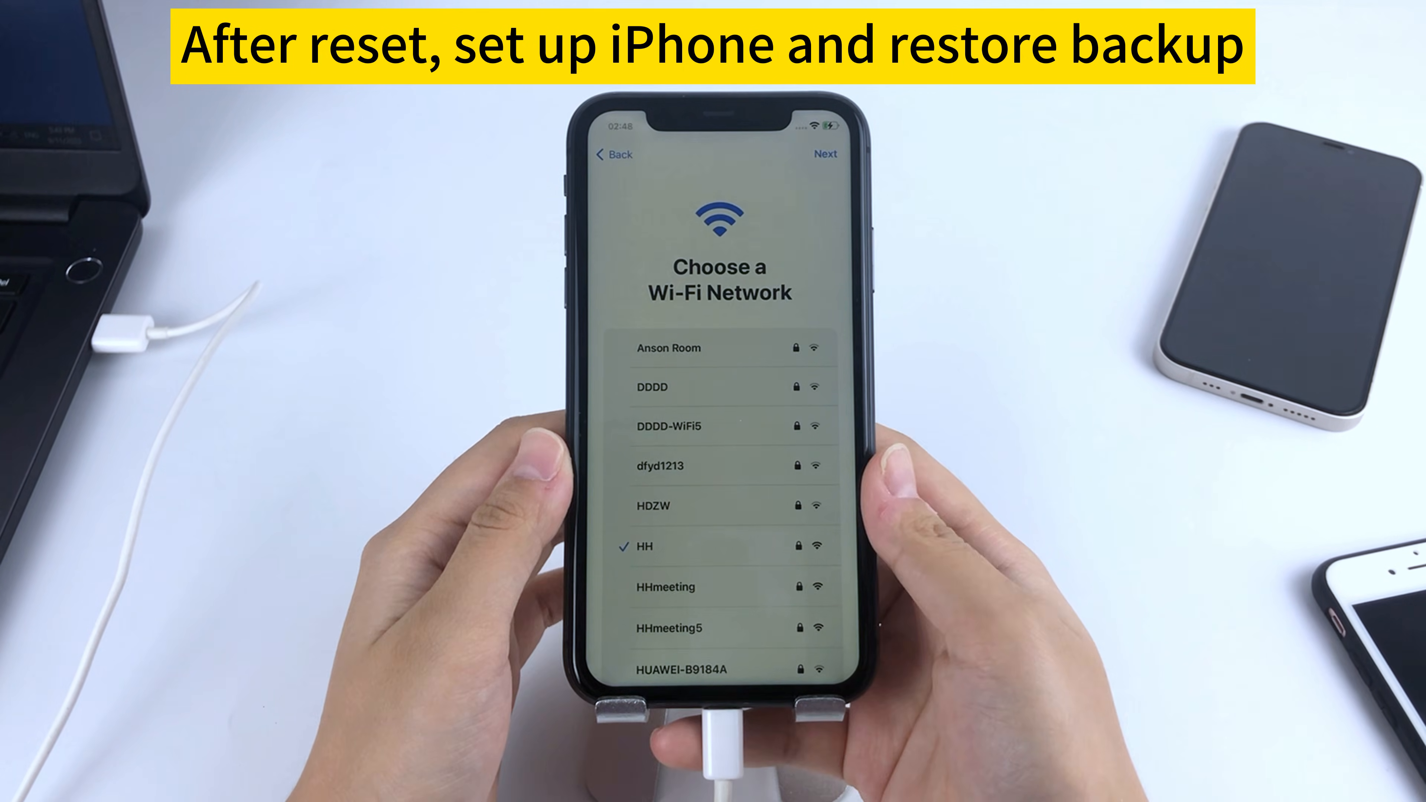
{"action": "left_click", "coordinate": [823, 154]}
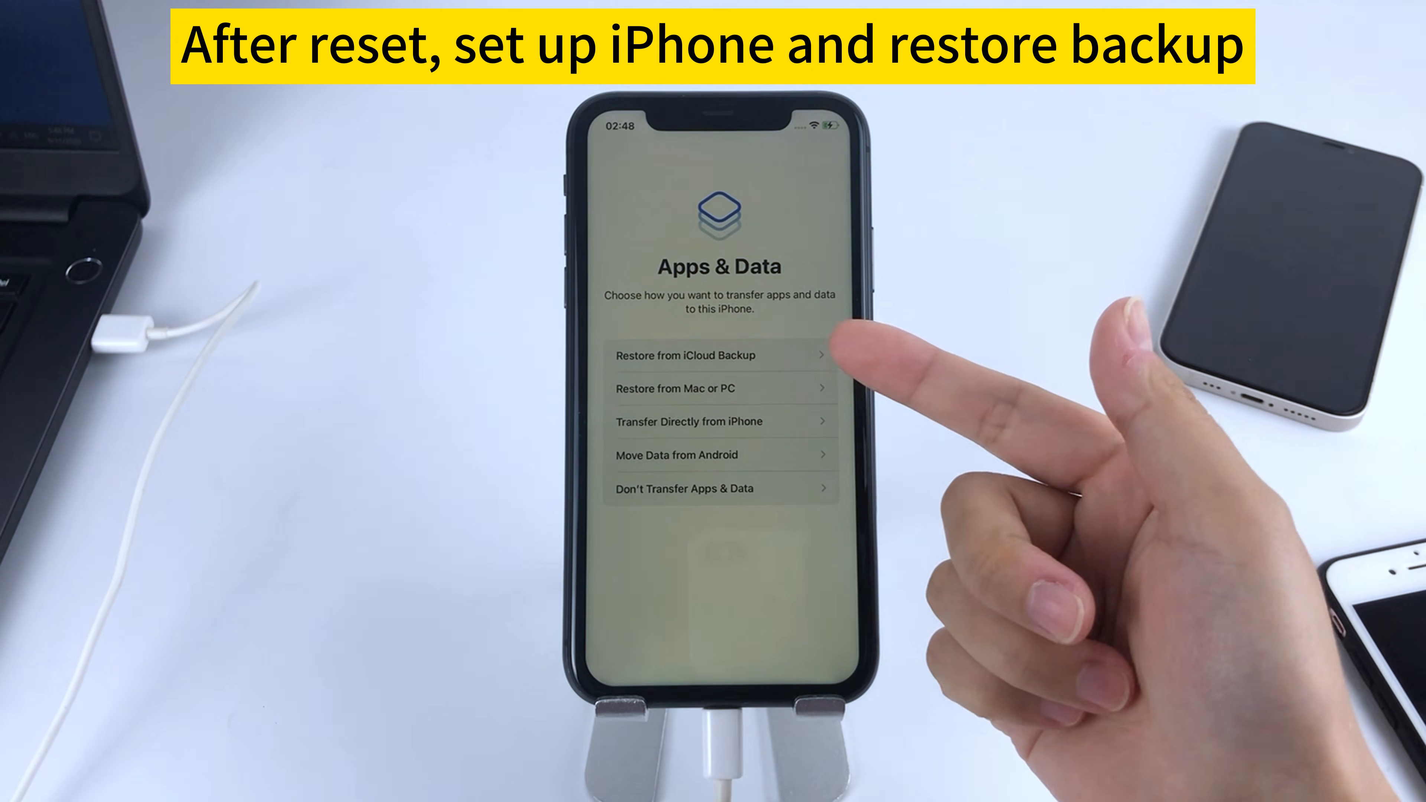
{"action": "left_click", "coordinate": [718, 355]}
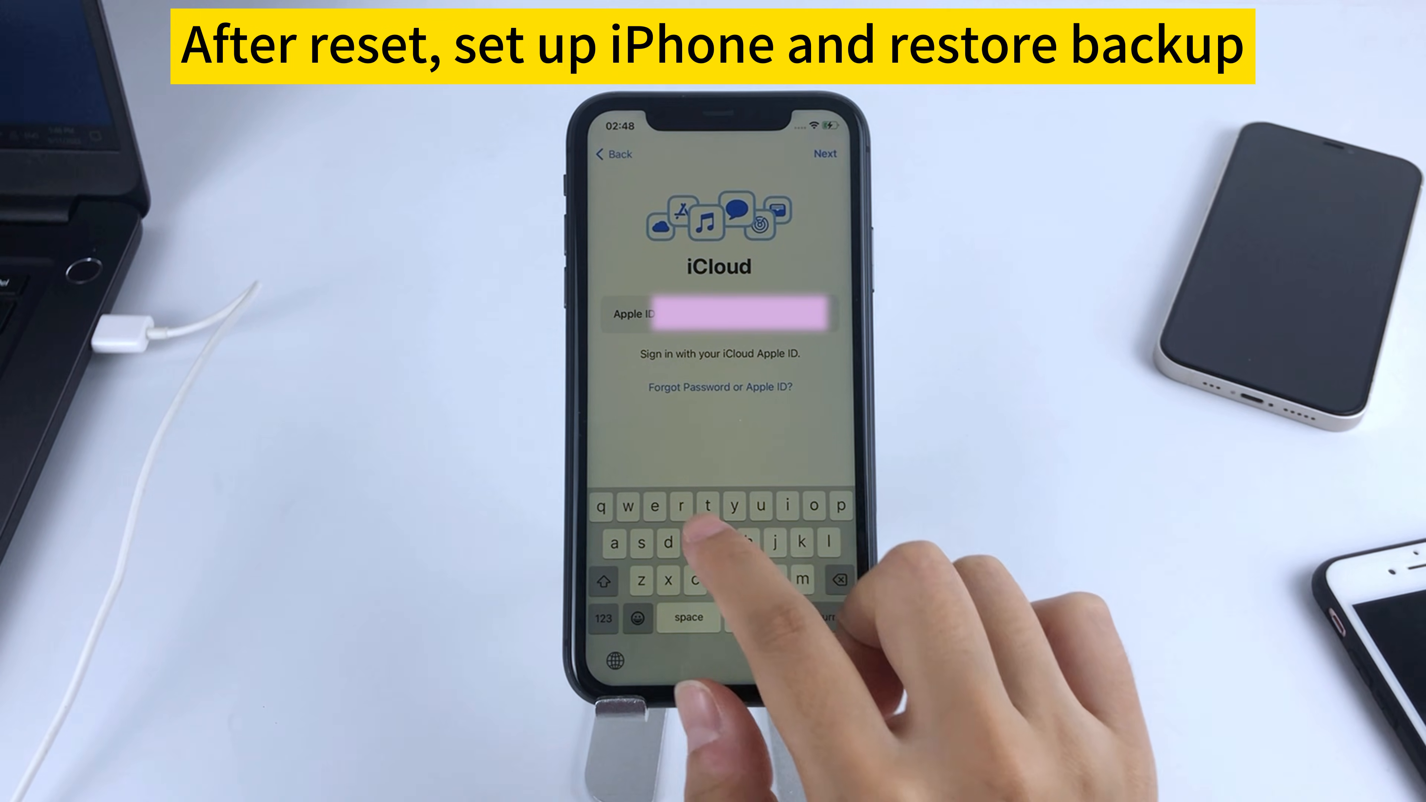
{"action": "left_click", "coordinate": [610, 617]}
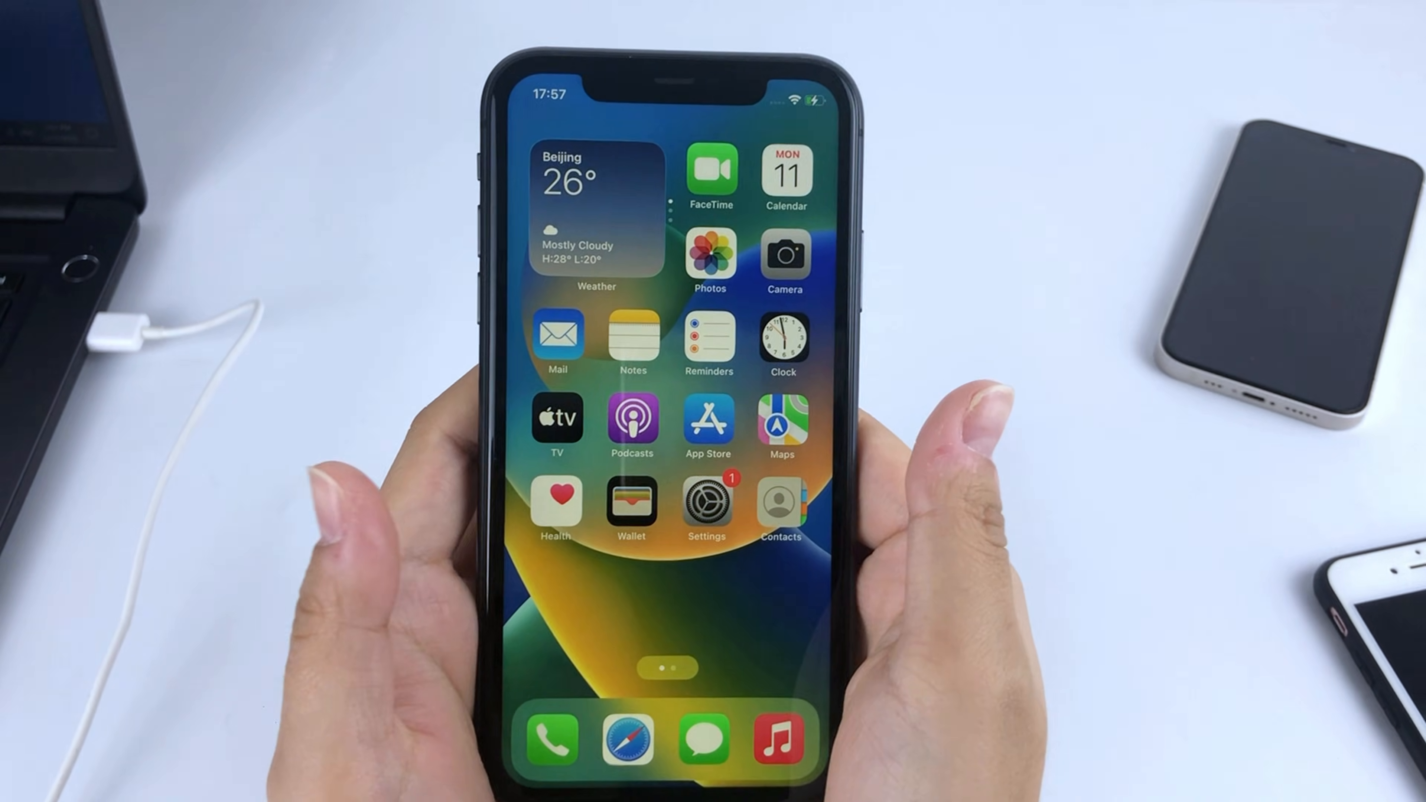
Verify Contacts shows the restored iCloud list with all 27 contacts
{"action": "scroll", "scroll_direction": "left", "scroll_amount": 3}
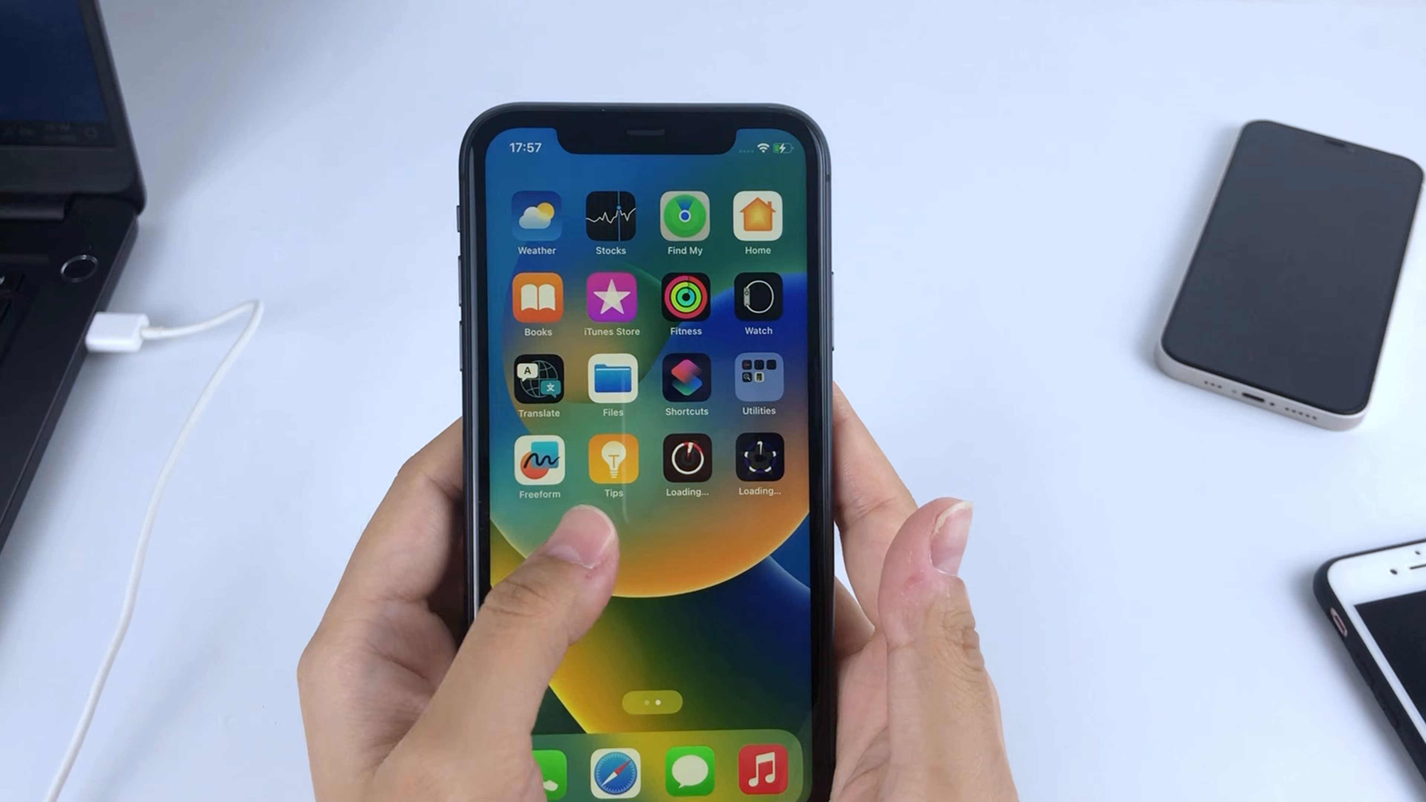
{"action": "left_click", "coordinate": [688, 771]}
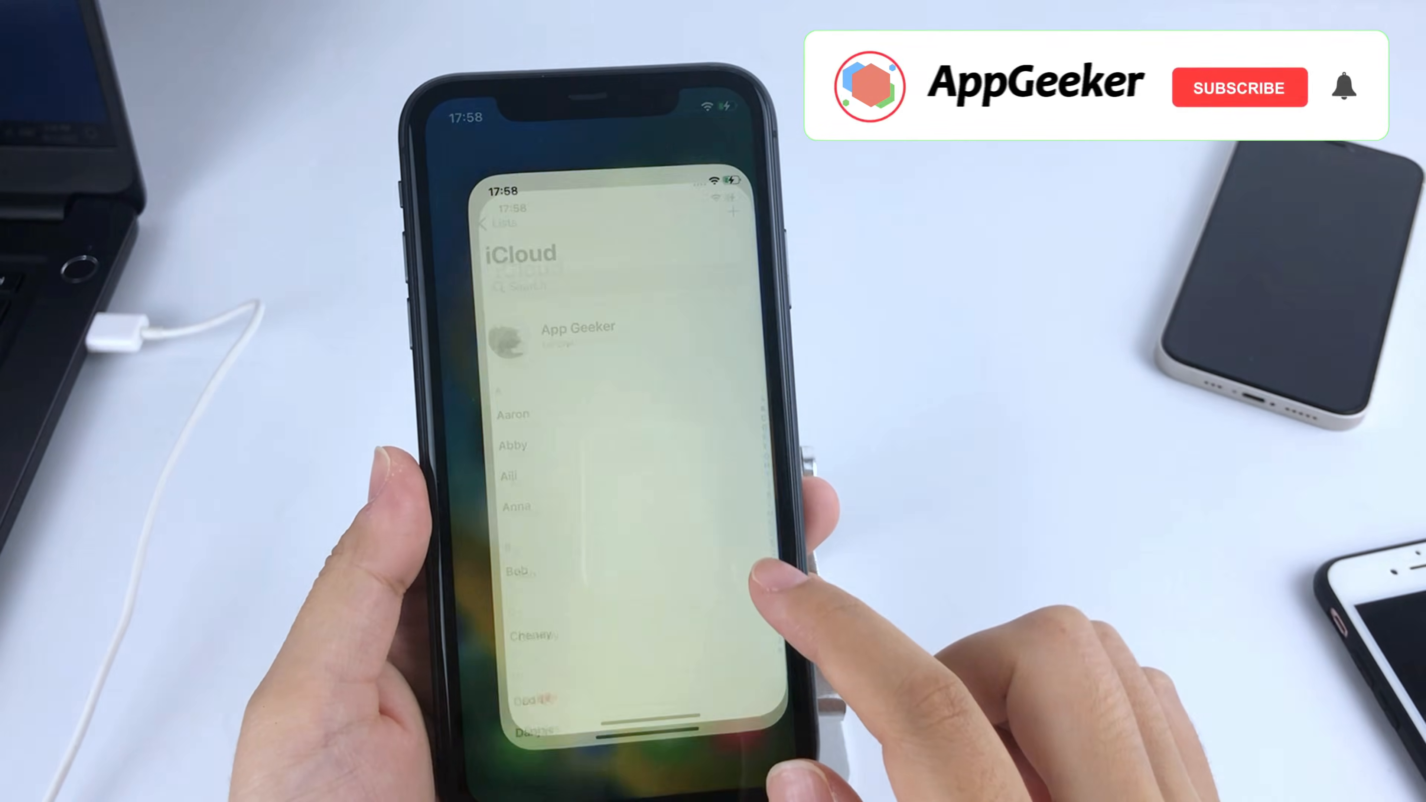
{"action": "left_click", "coordinate": [1239, 88]}
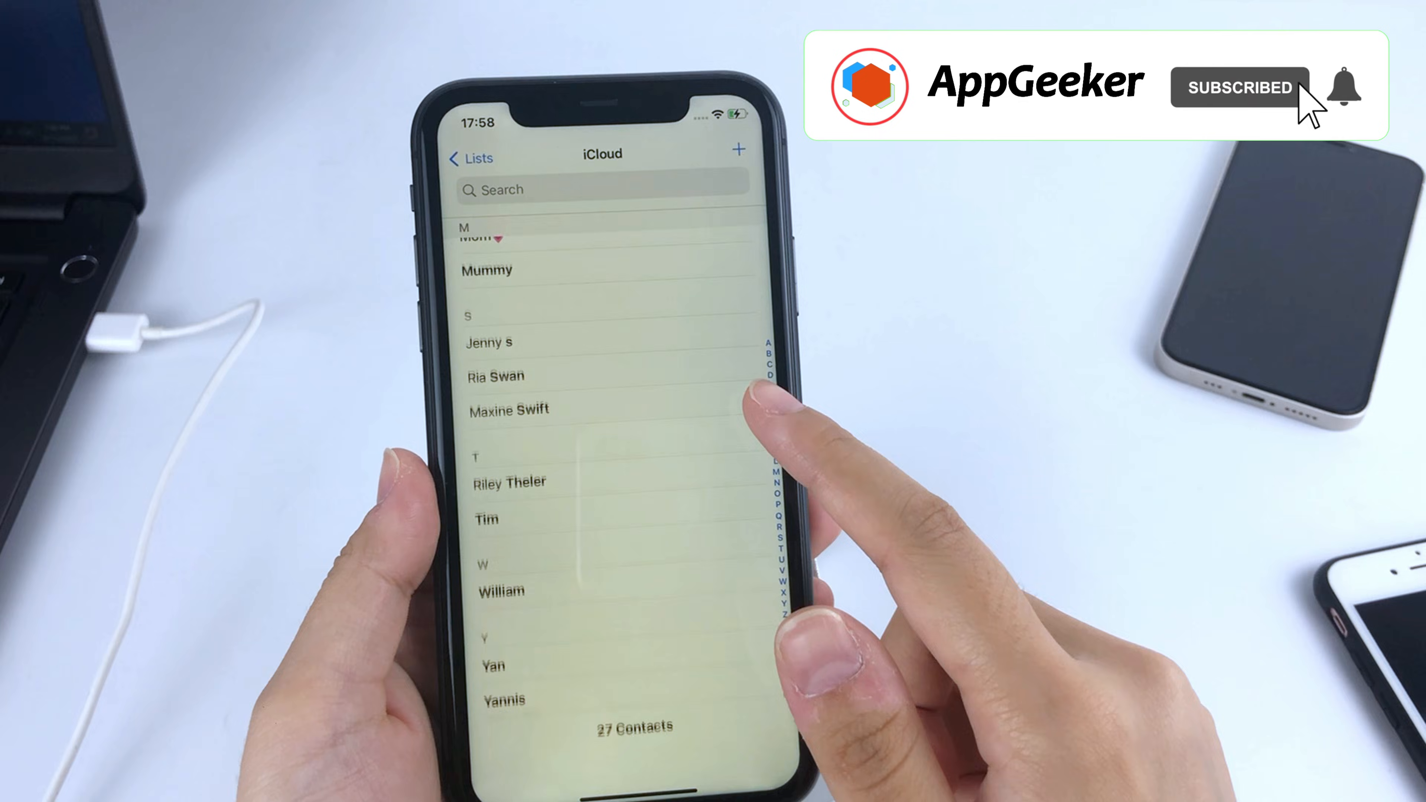